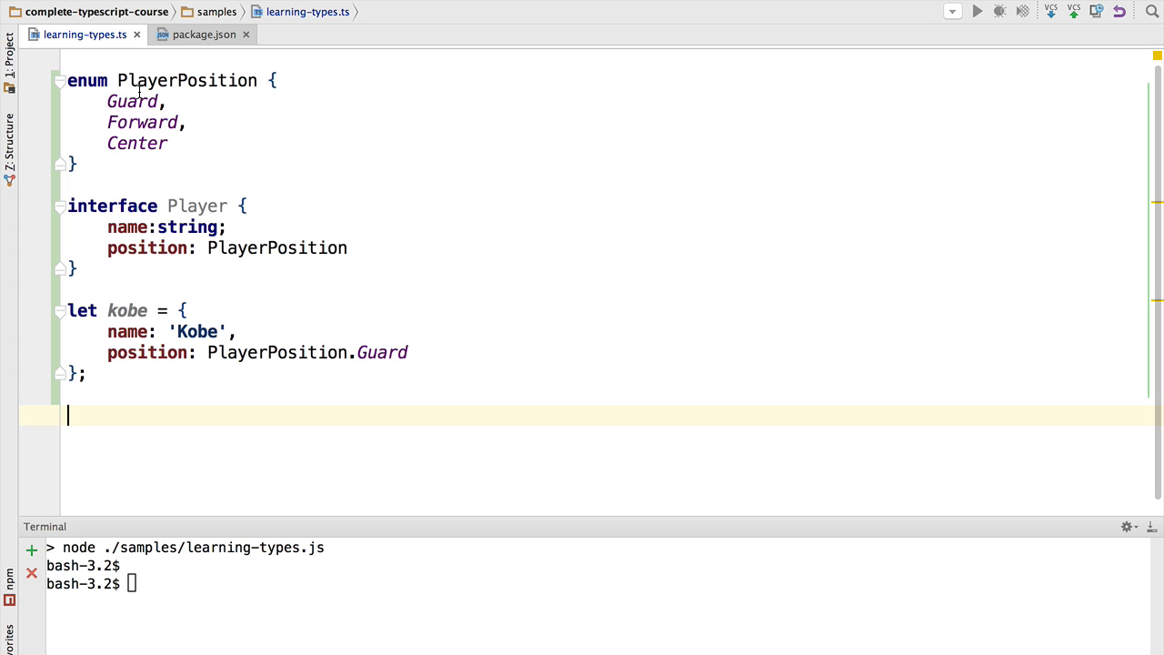
Declare kobe with the type Player in learning-types.ts
left_click(143, 80)
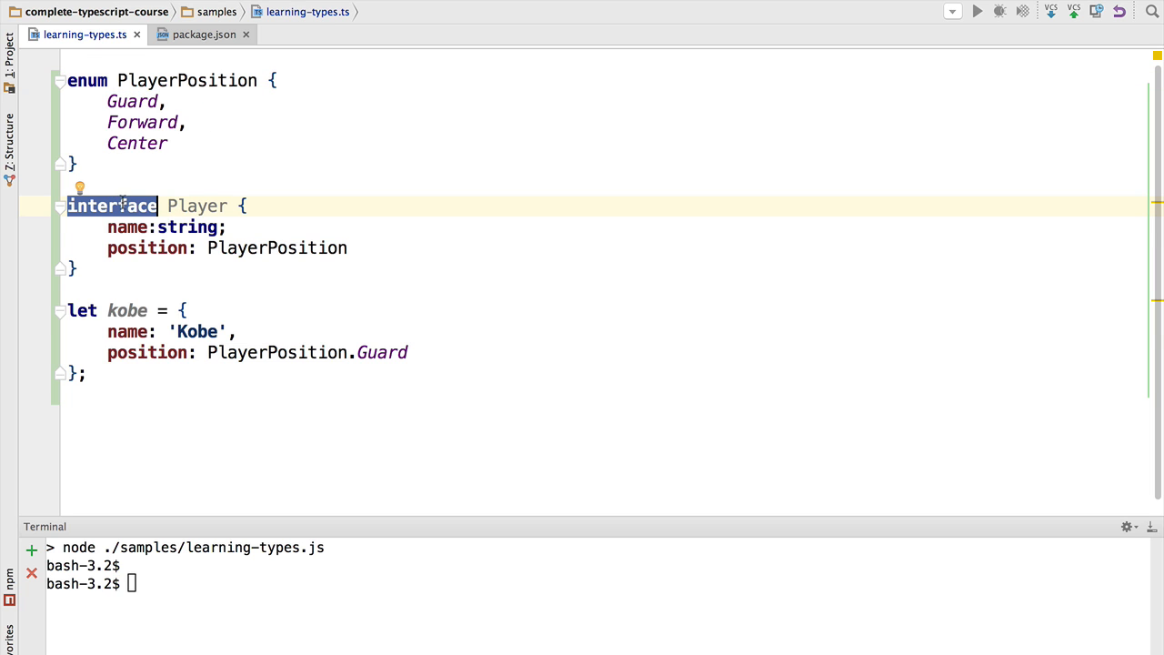
left_click(127, 226)
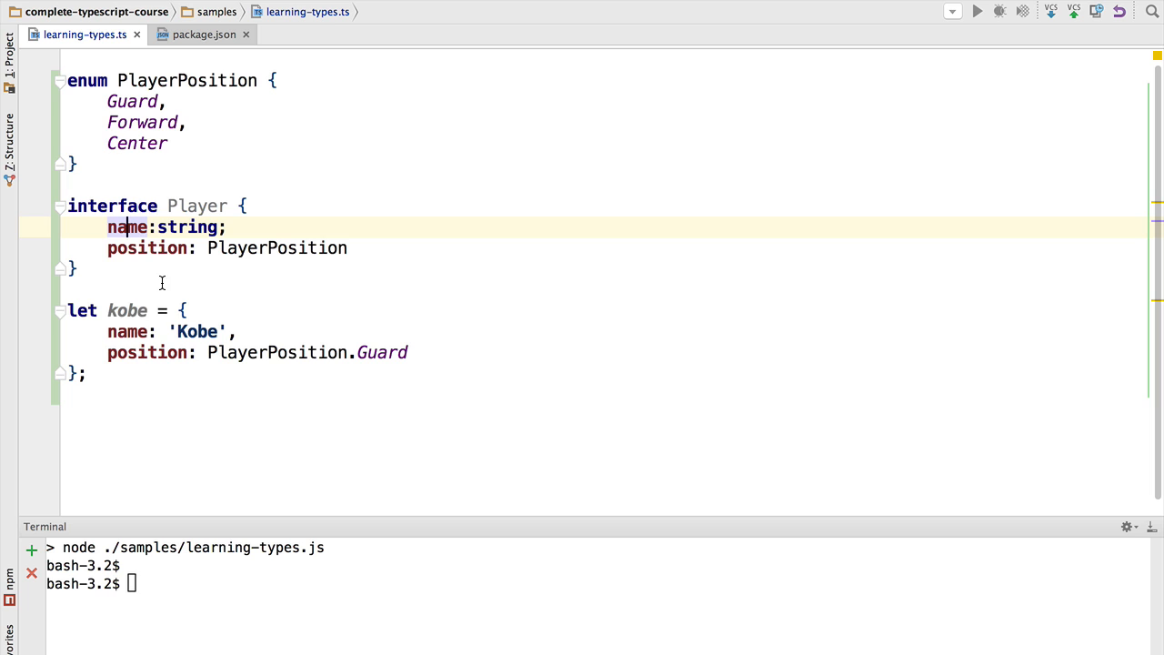
double_click(127, 309)
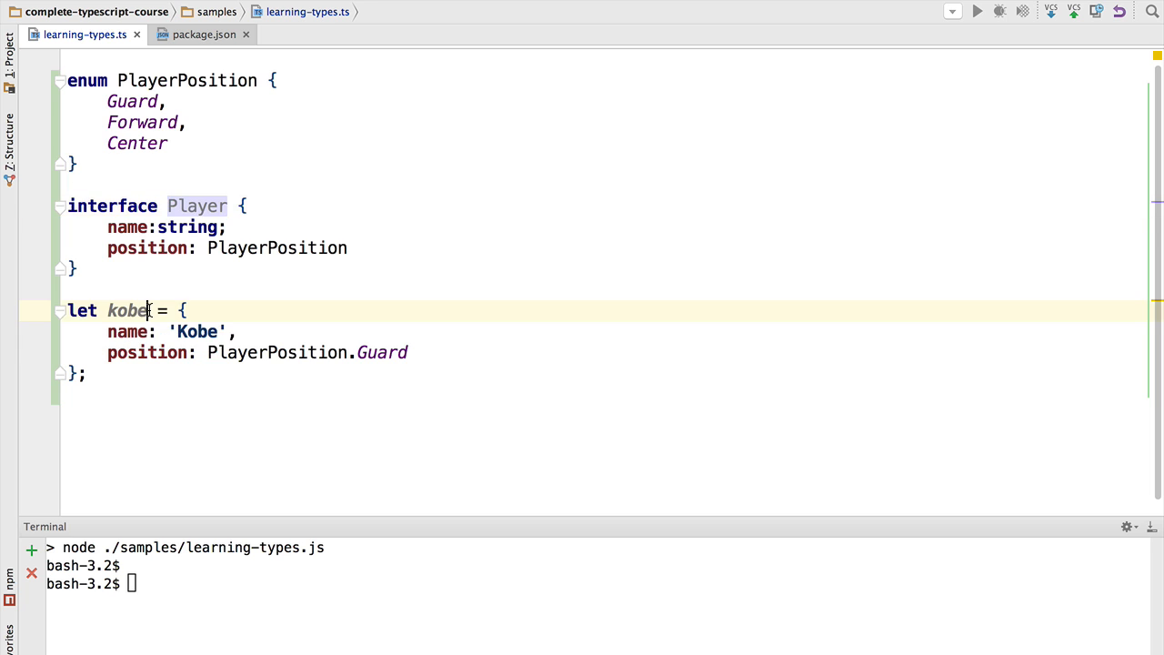
type(": Player")
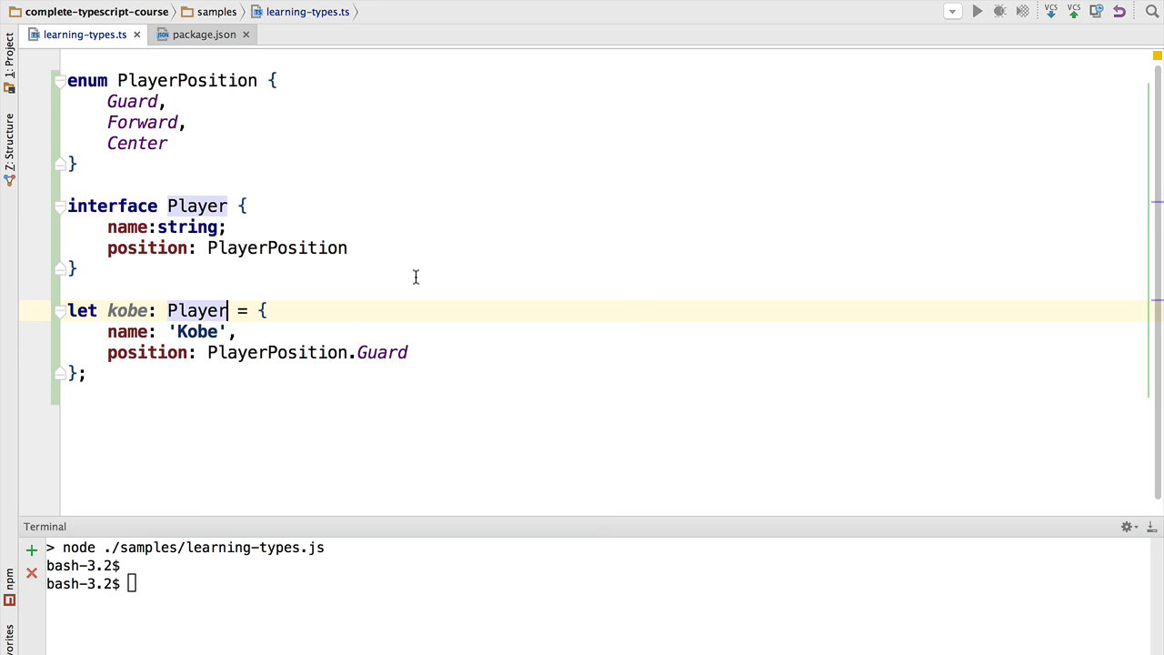
mouse_move(302, 276)
type("kobe =")
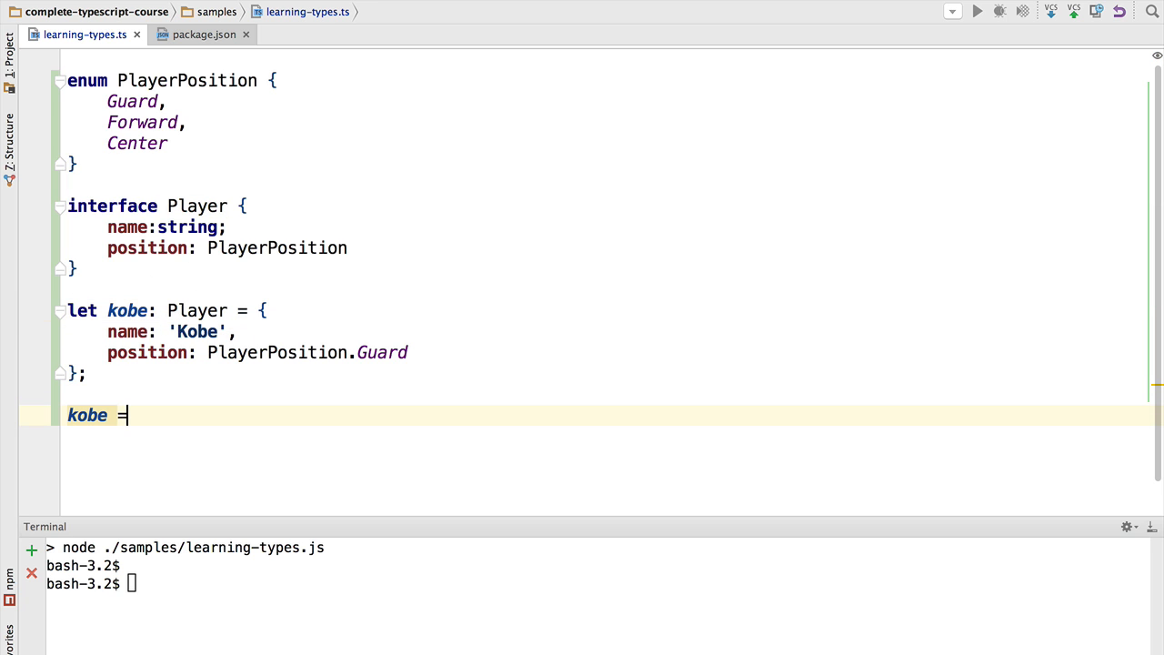
Add an assignment line giving kobe the value undefined instead of null
type("null;")
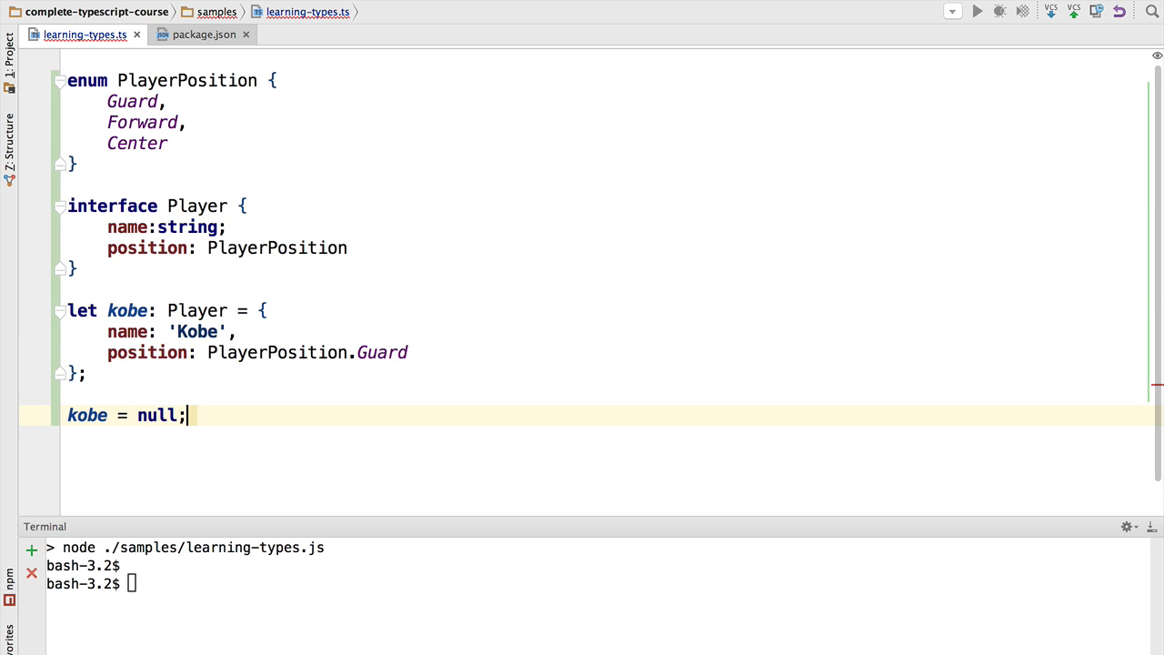
key("Backspace")
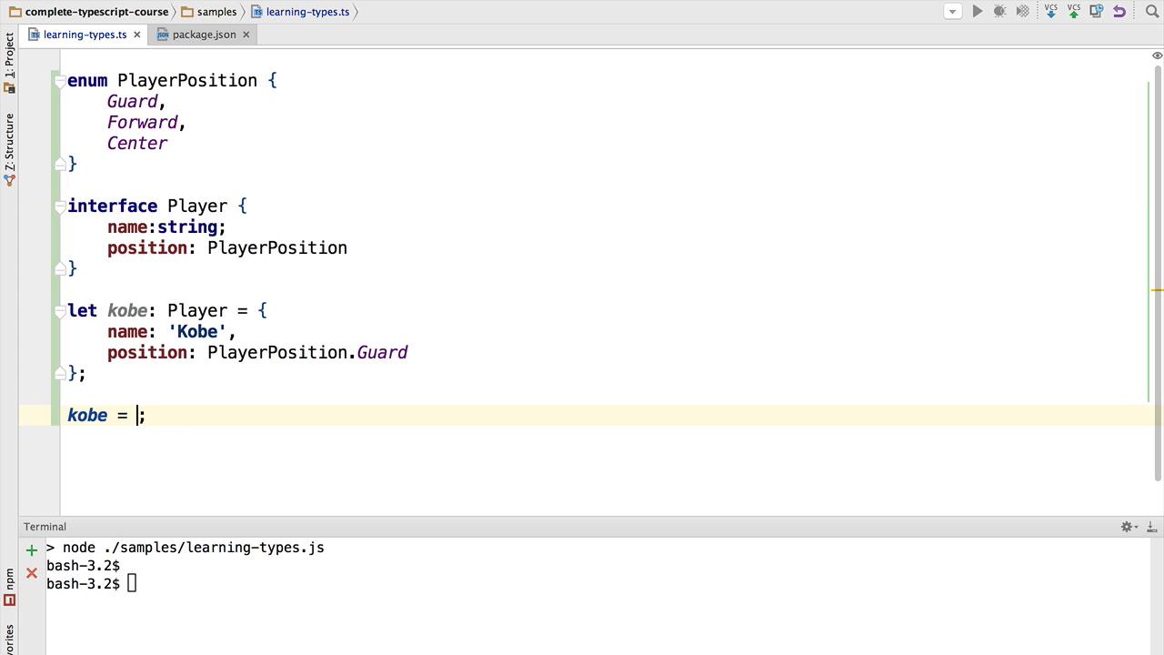
type("undefined")
left_click(598, 583)
type("pwd")
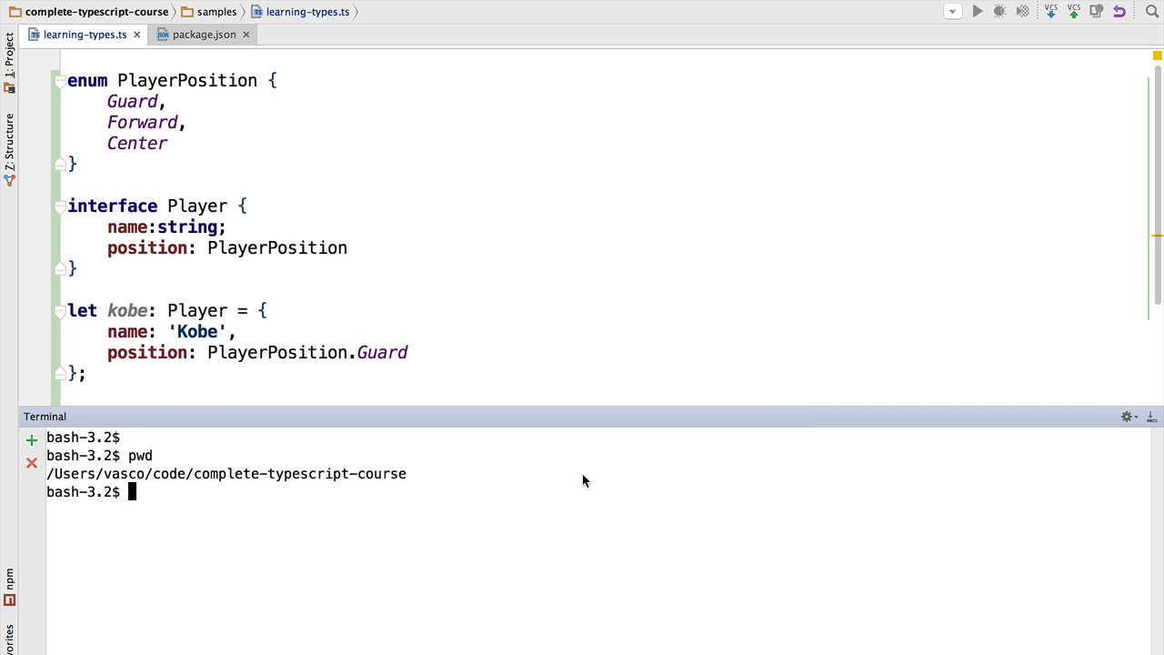
mouse_move(266, 482)
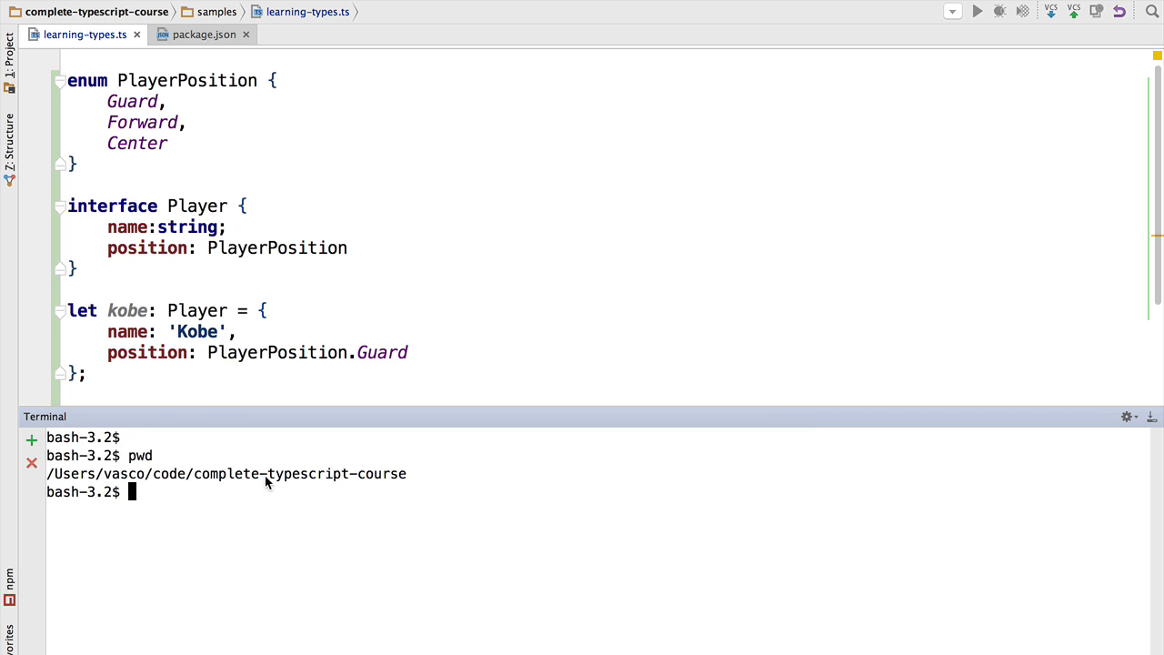
Run clear, tsc --init and ls in the terminal, creating tsconfig.json, then show the project tree
type("clear")
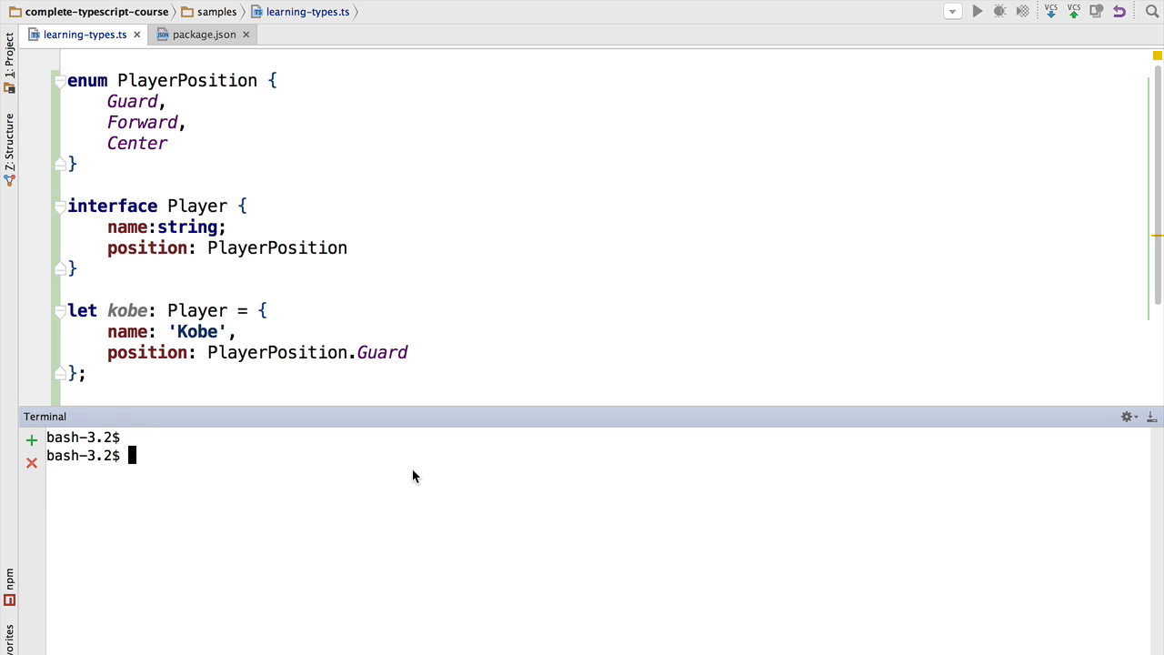
type("tsc --init")
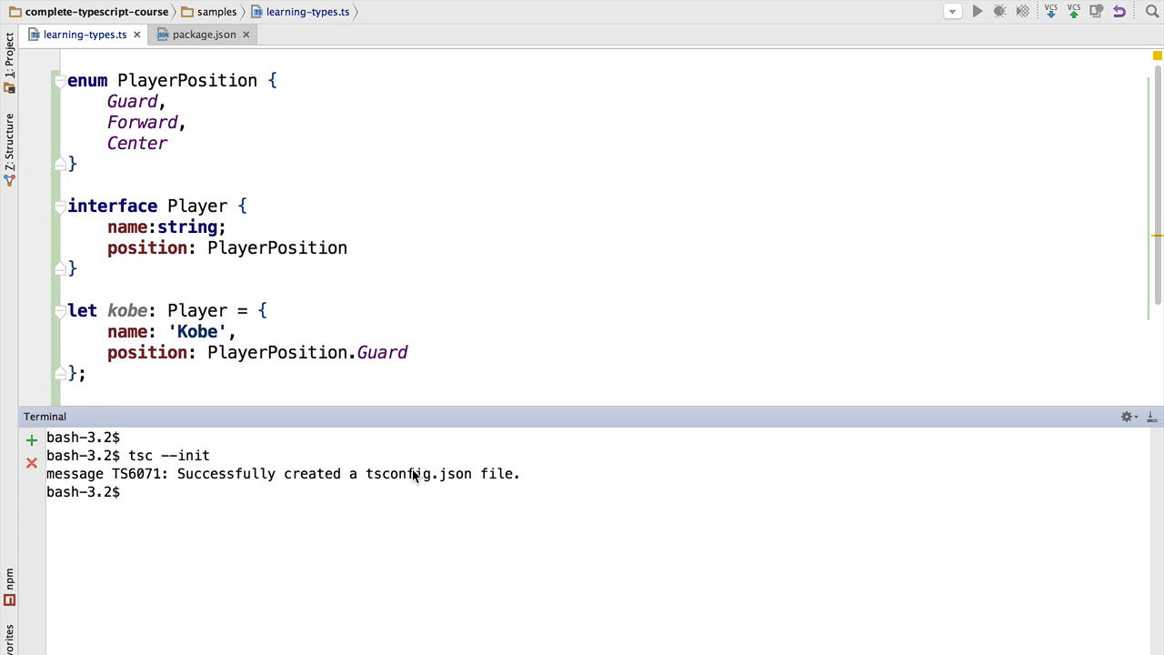
type("l")
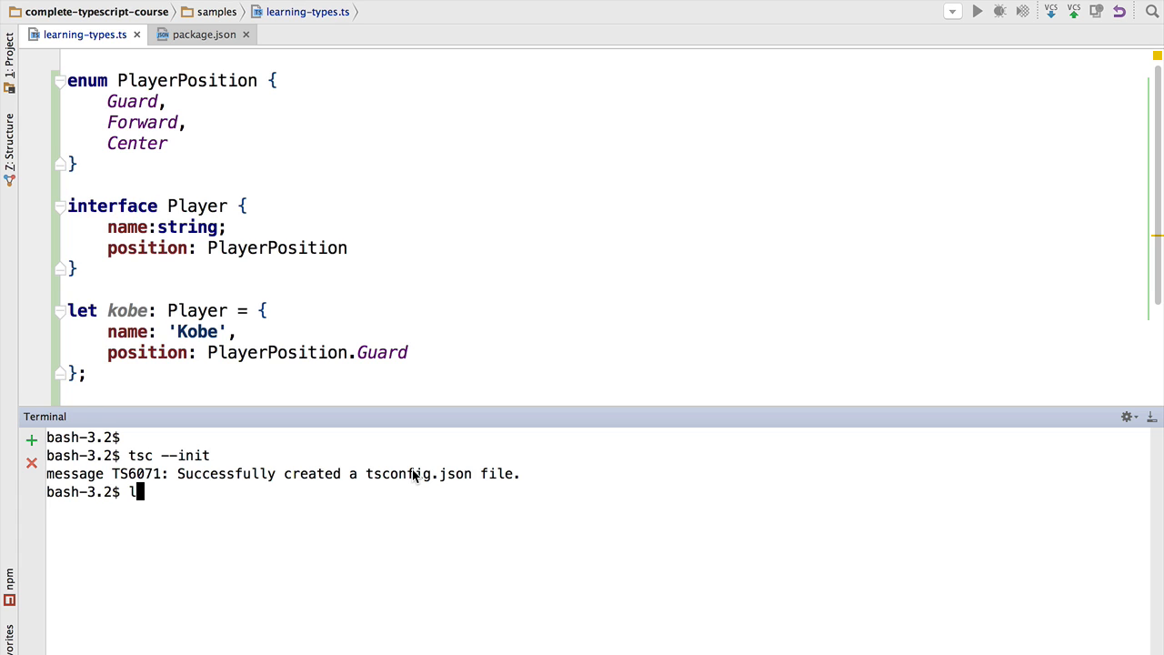
key("Return")
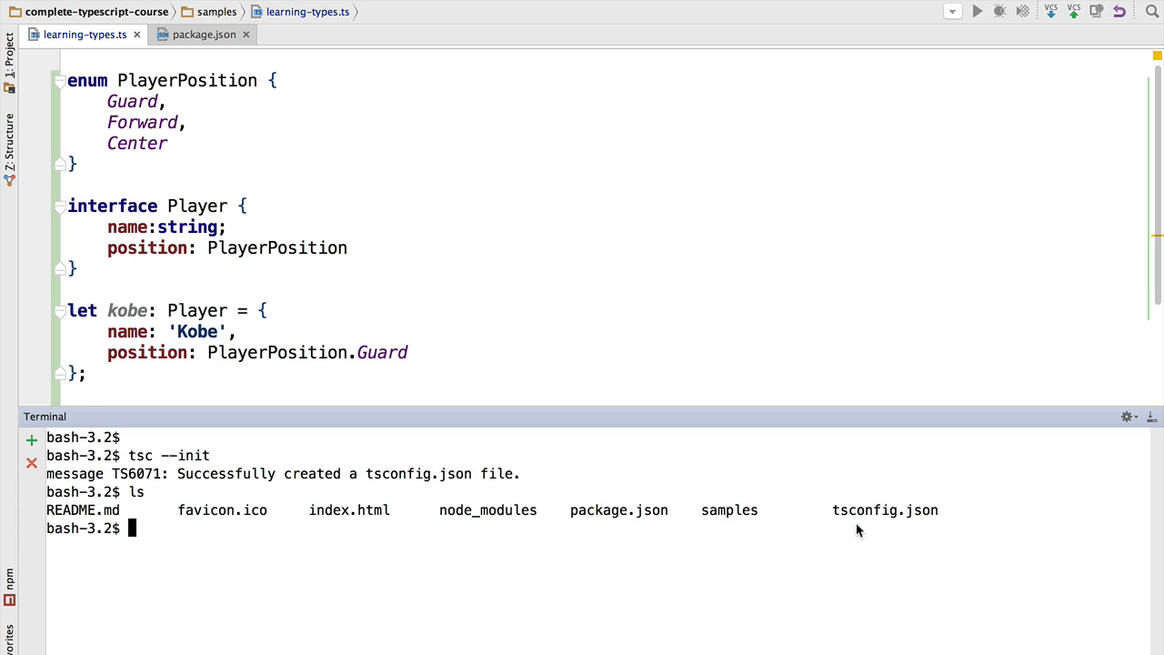
left_click(9, 46)
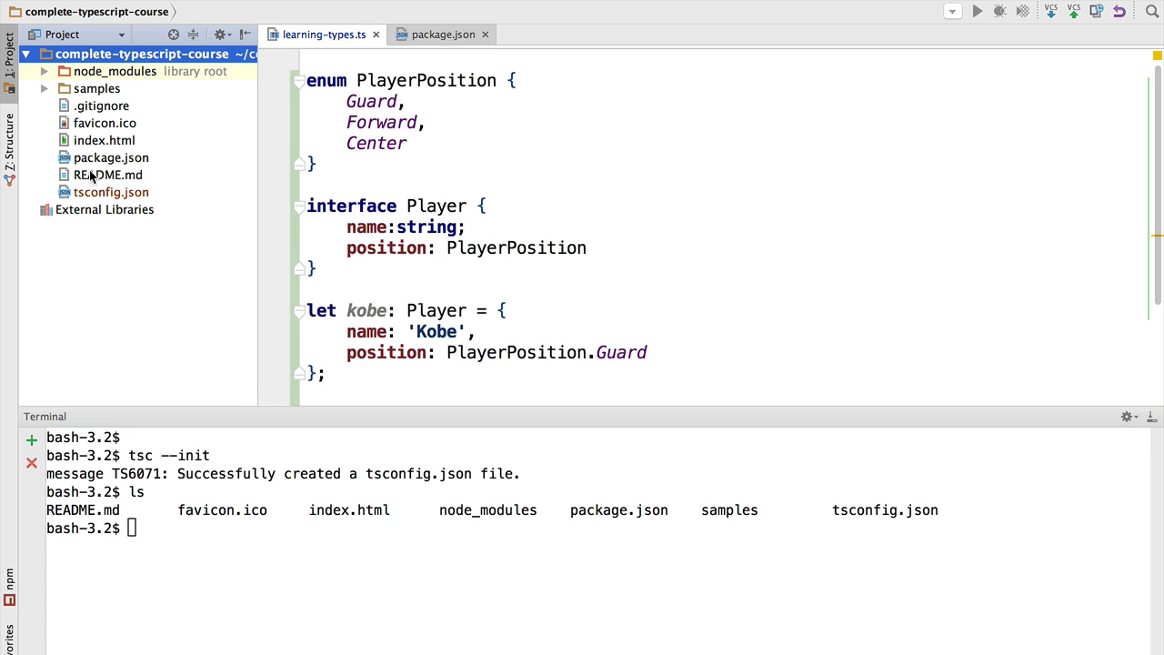
Open tsconfig.json and review the module commonjs and target es5 compiler options
left_click(110, 193)
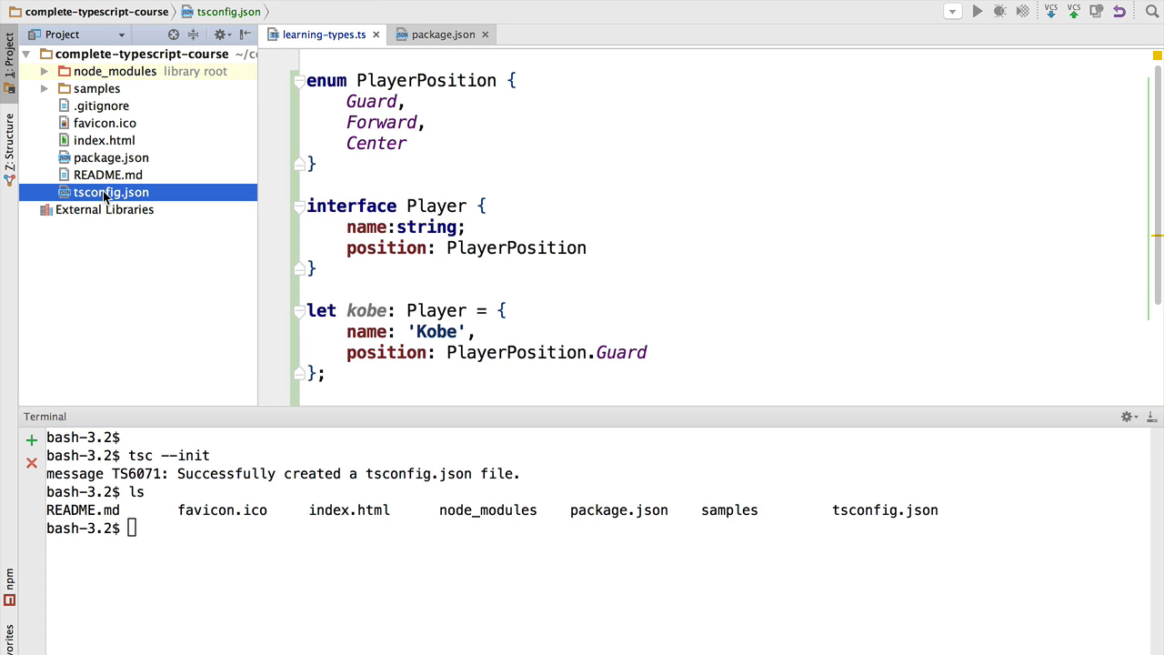
double_click(111, 192)
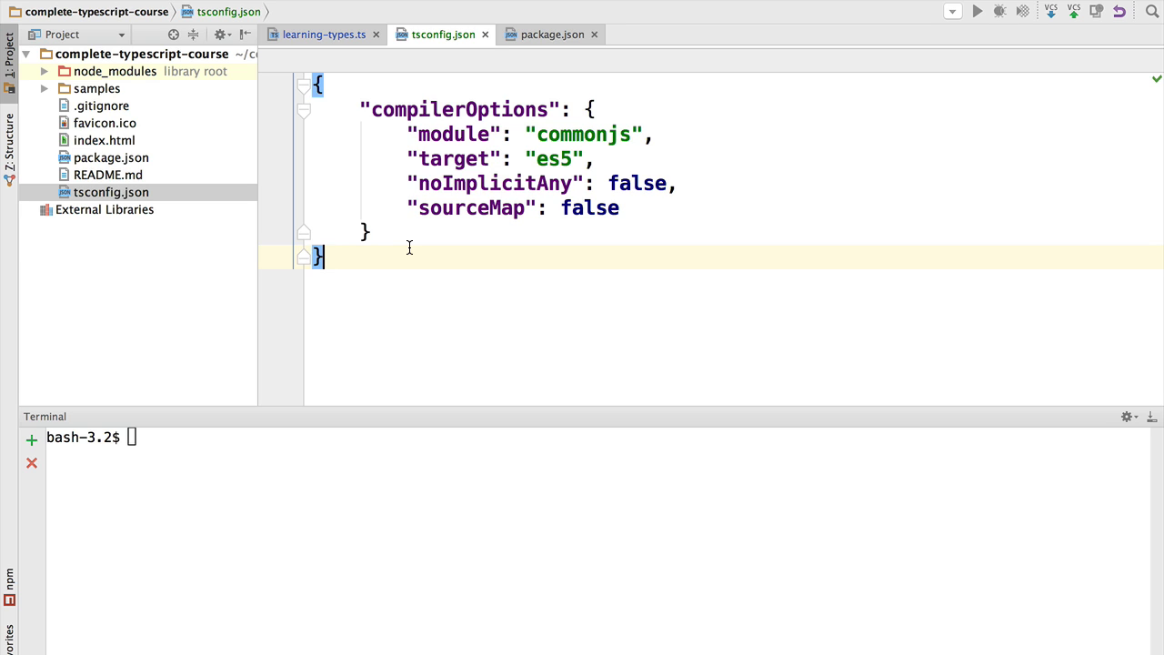
mouse_move(476, 129)
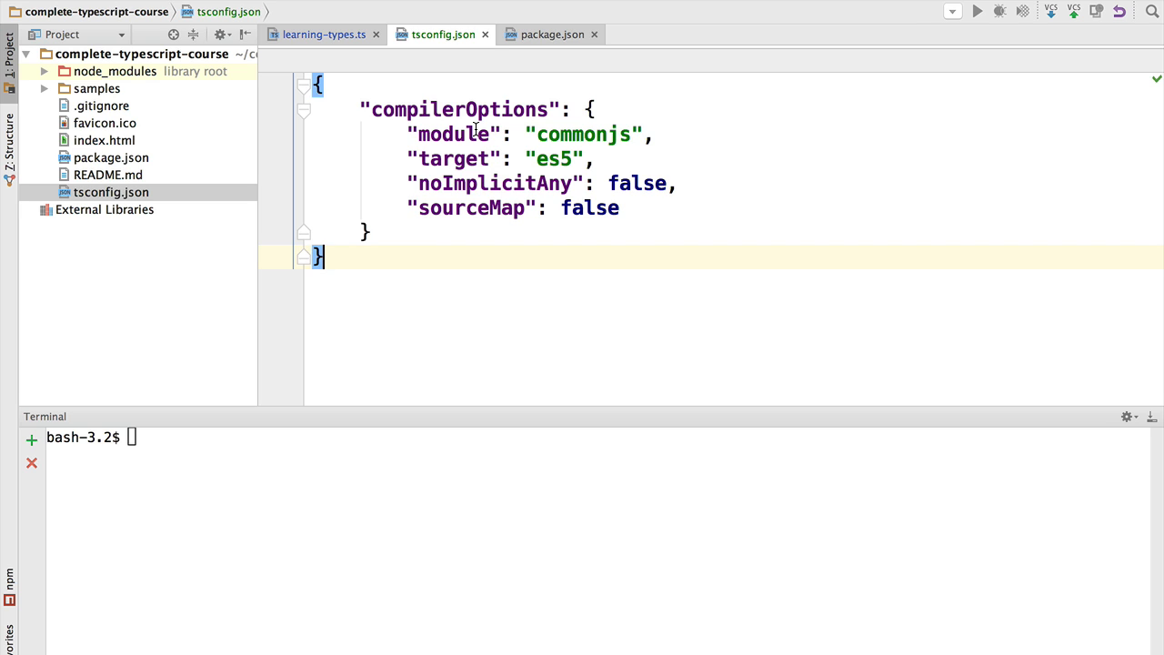
double_click(455, 135)
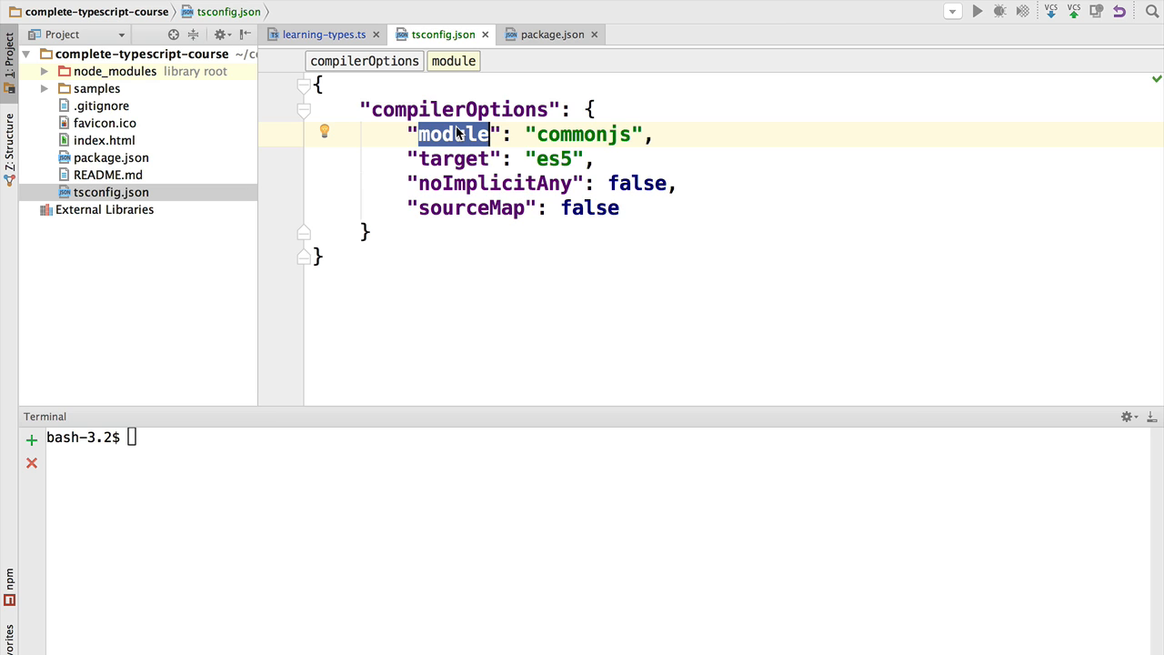
mouse_move(567, 142)
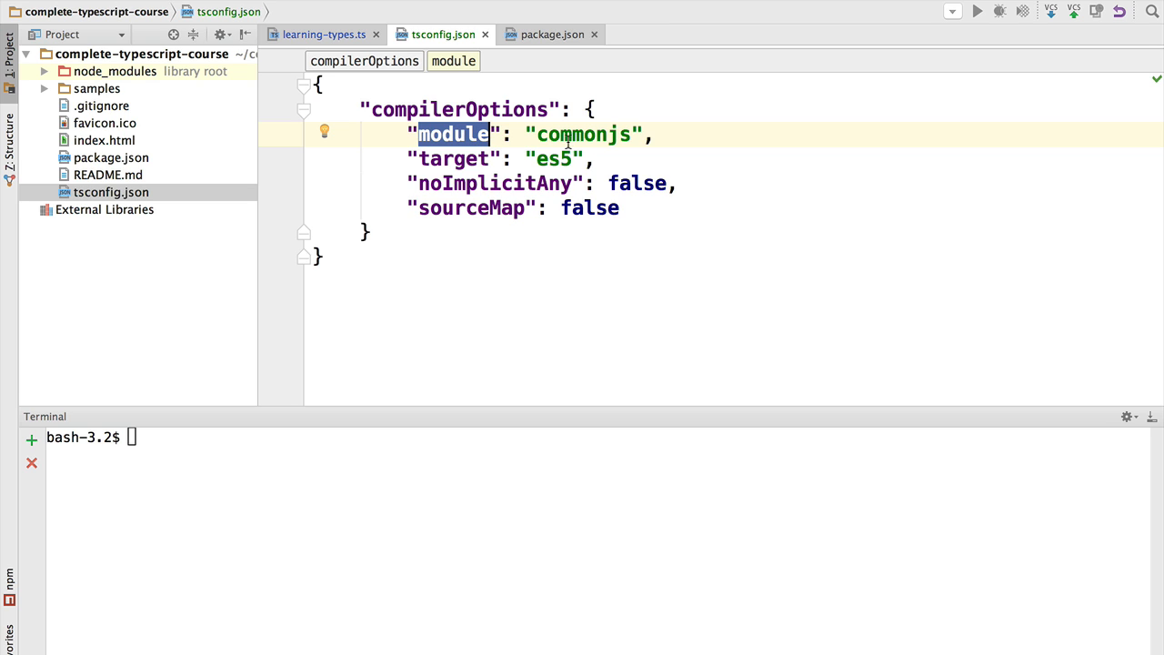
double_click(582, 134)
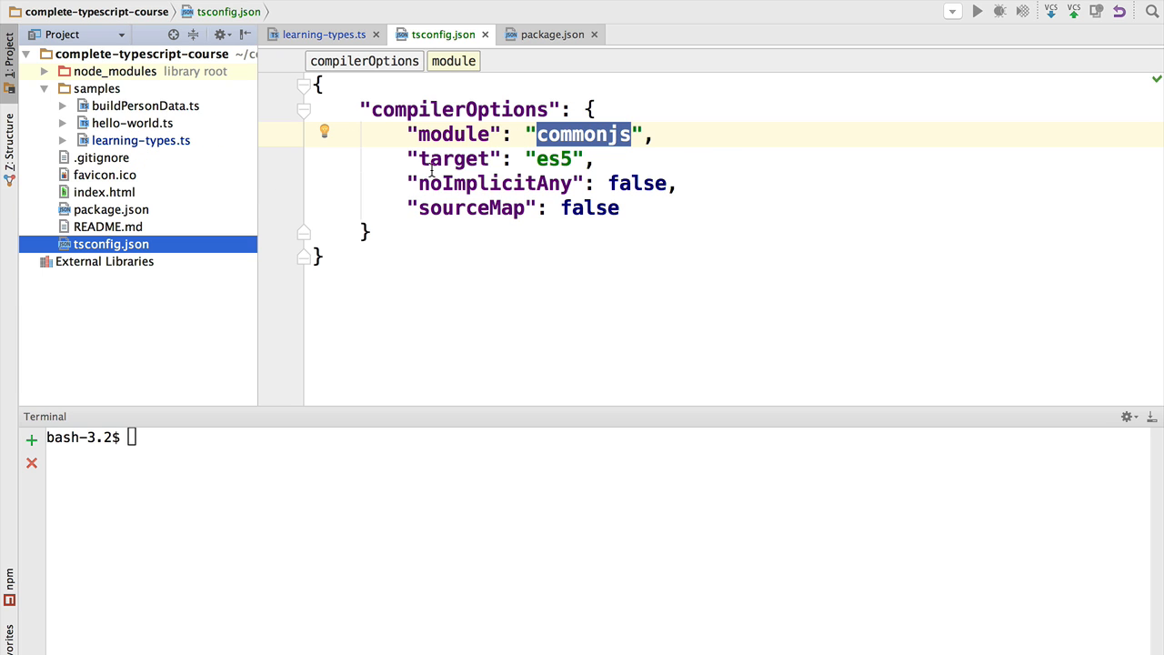
mouse_move(556, 153)
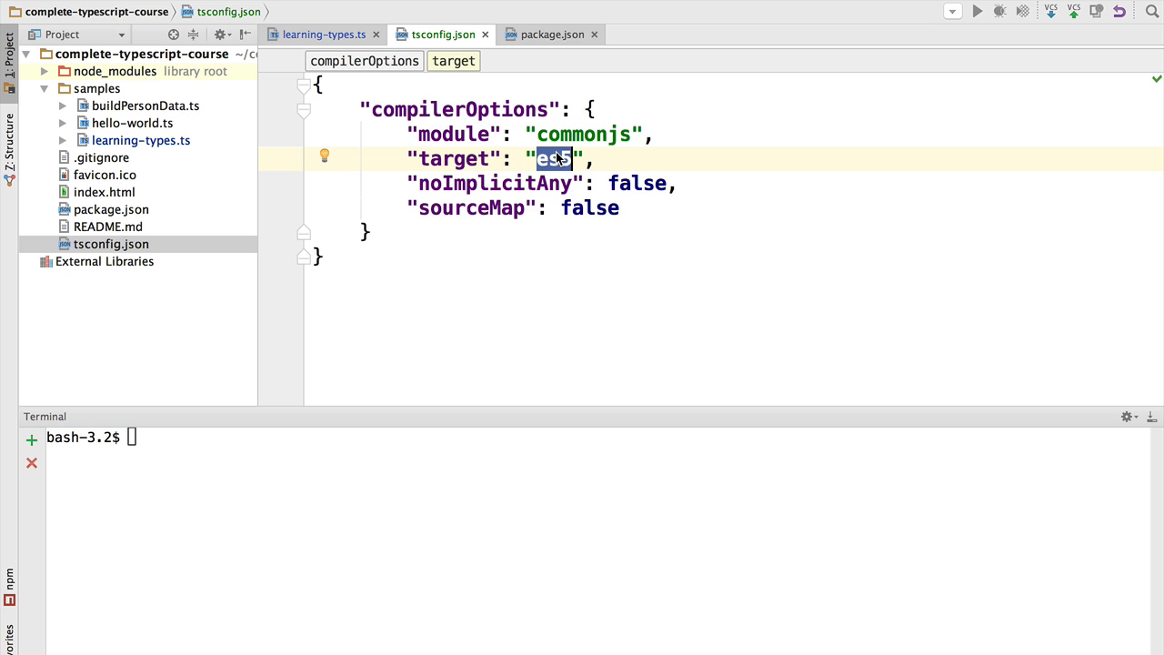
type("es5")
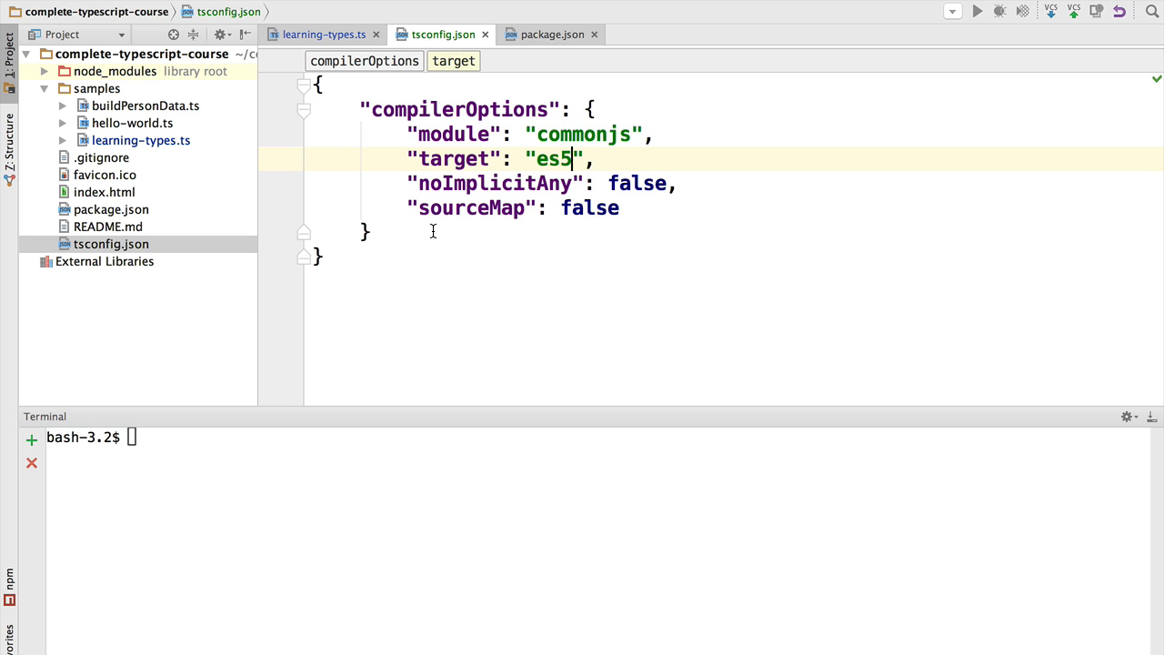
type("6")
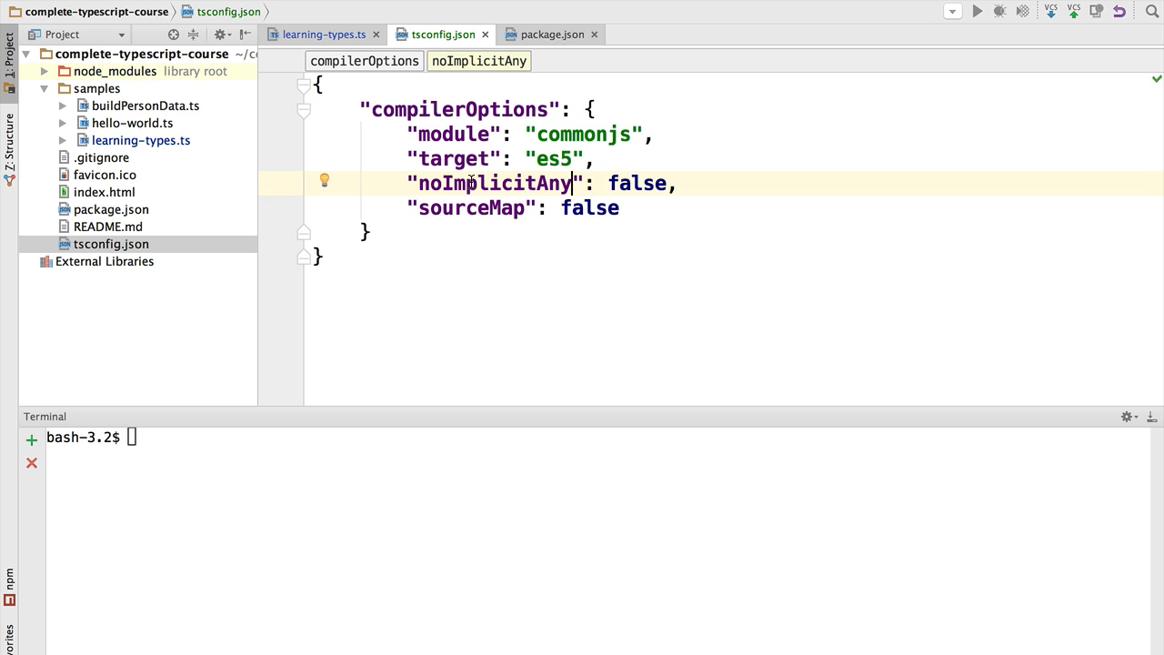
Review noImplicitAny and sourceMap false, ending the sourceMap line with a comma
double_click(495, 182)
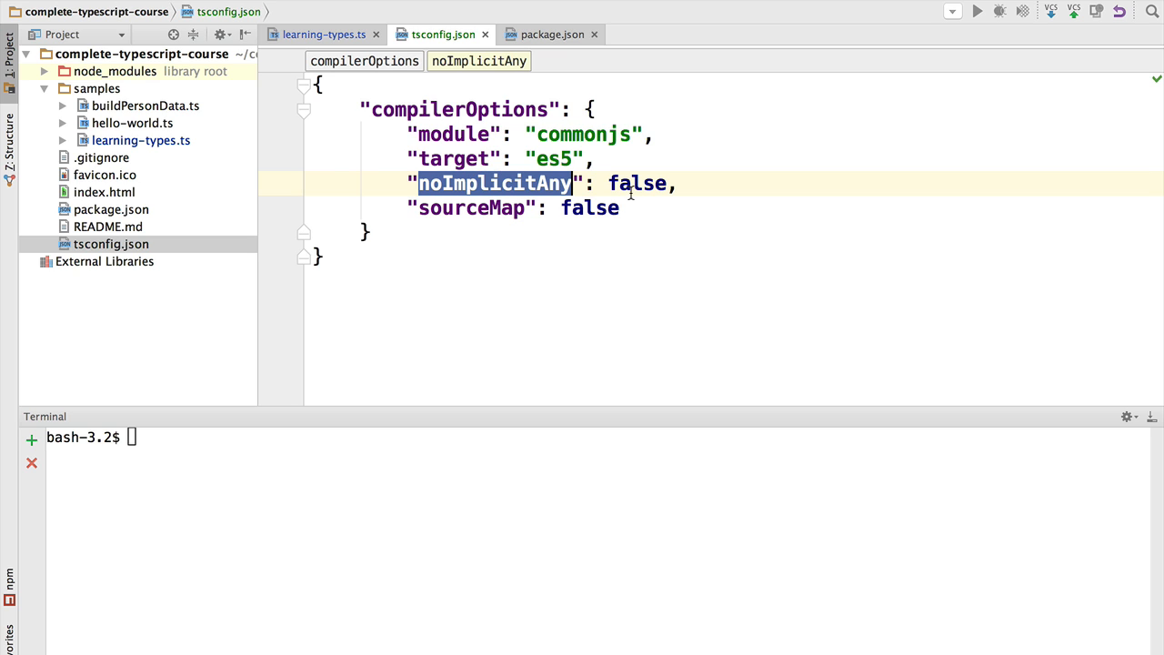
left_click(633, 183)
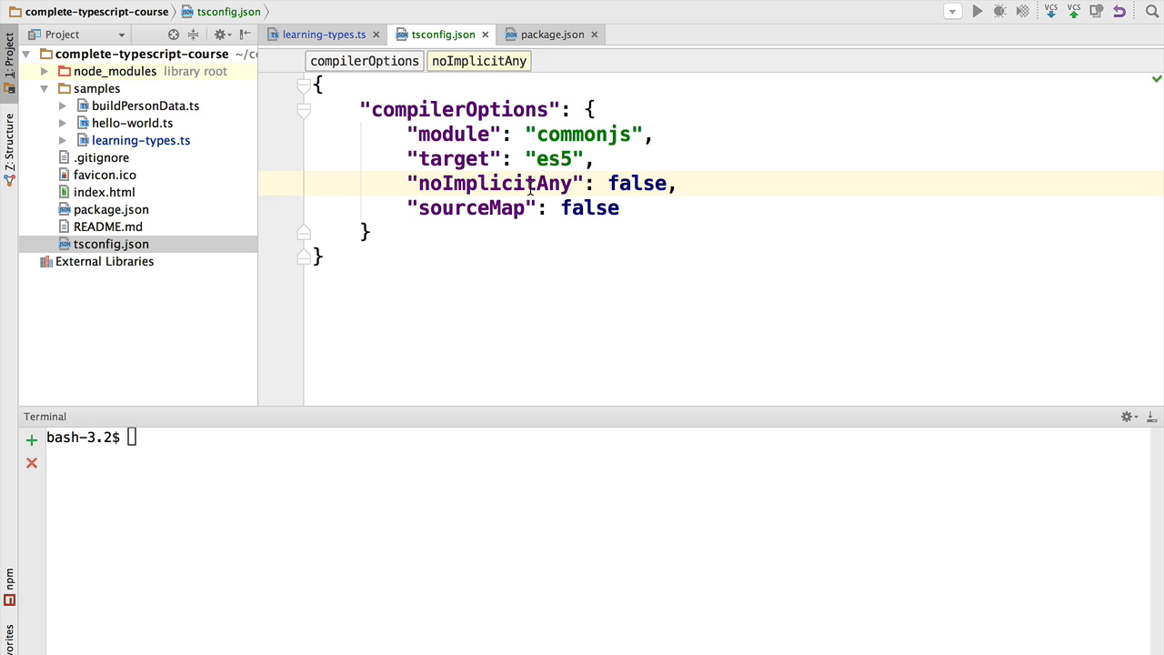
double_click(471, 207)
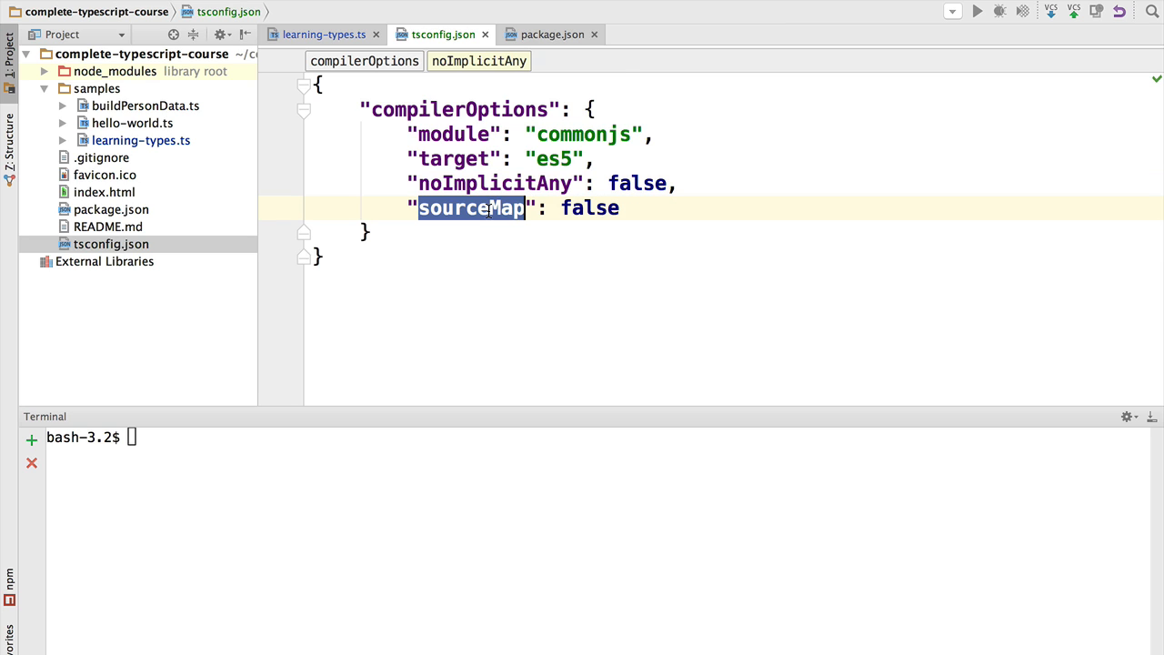
left_click(471, 208)
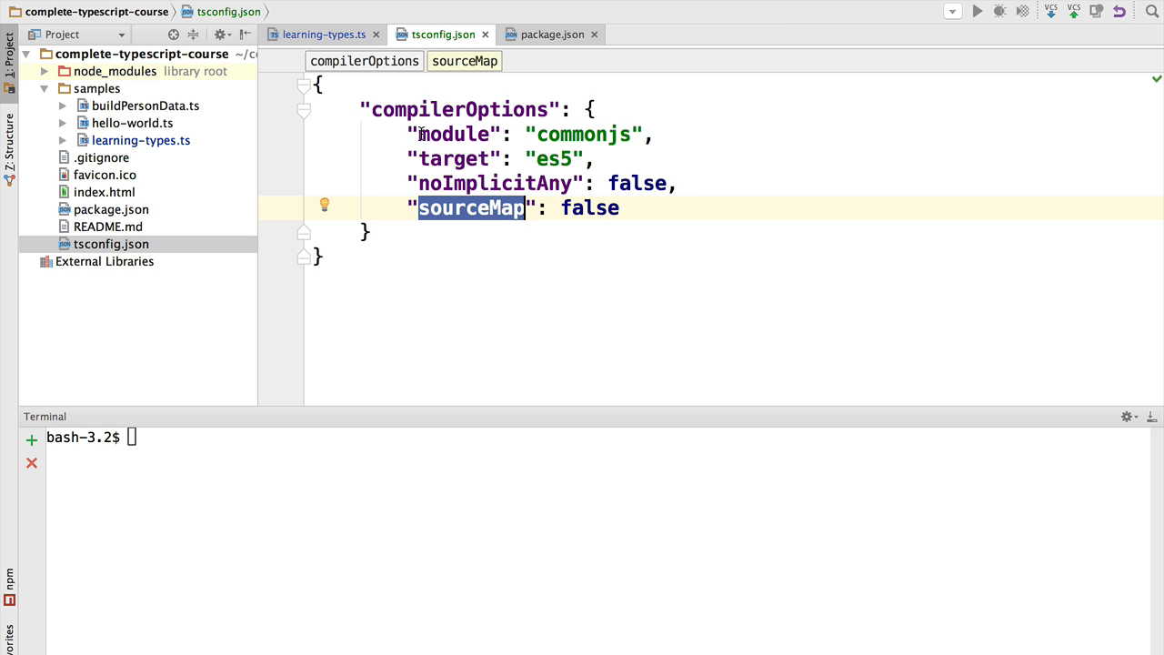
left_click(622, 207)
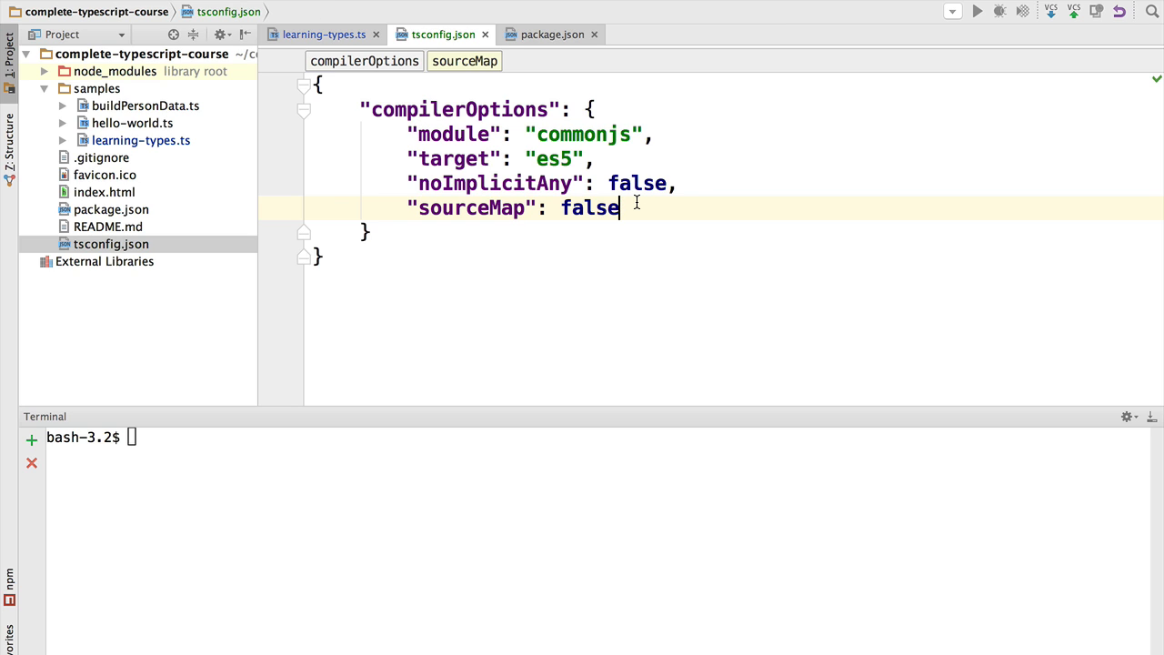
type(",")
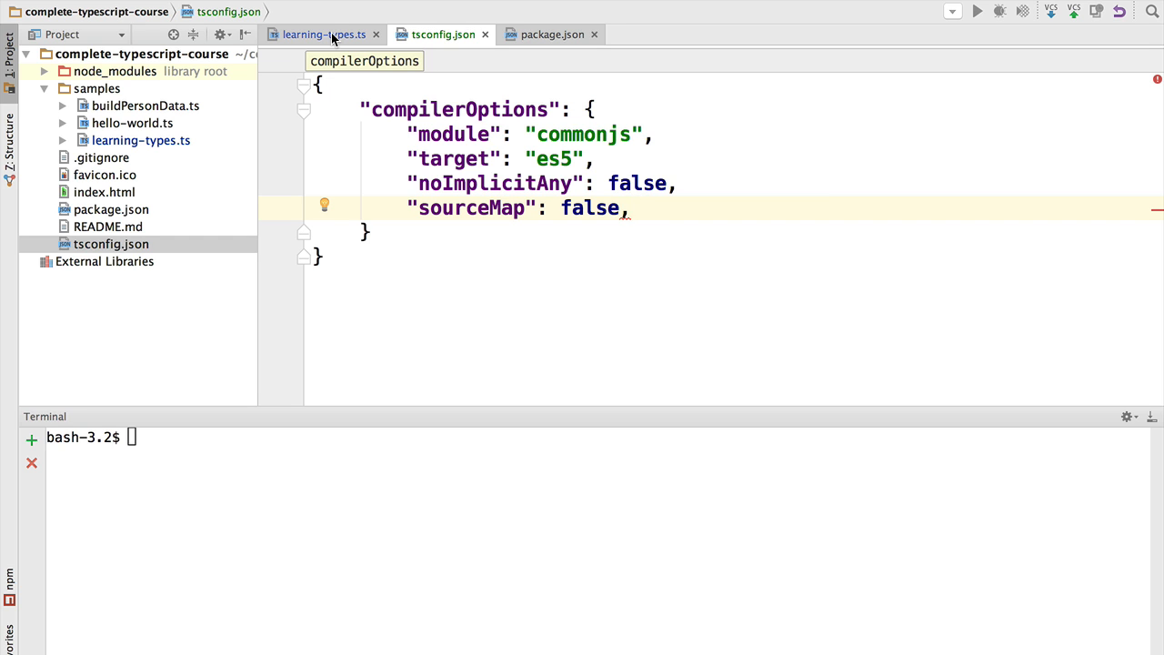
Return to the learning-types.ts editor where kobe is assigned undefined
left_click(324, 34)
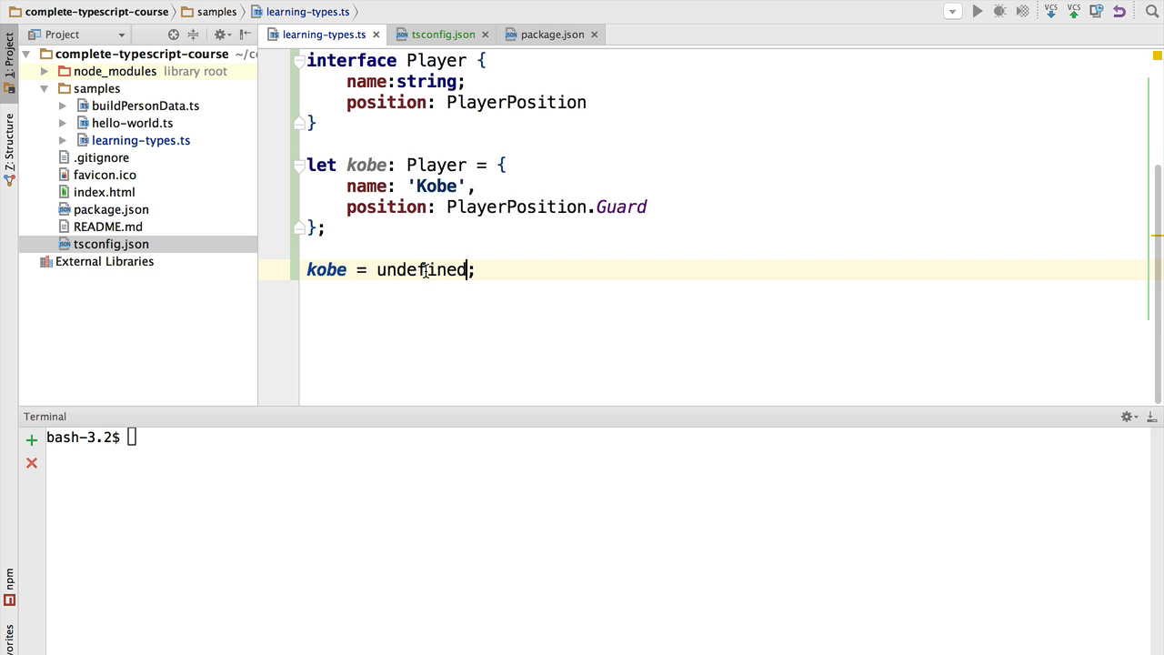
mouse_move(432, 163)
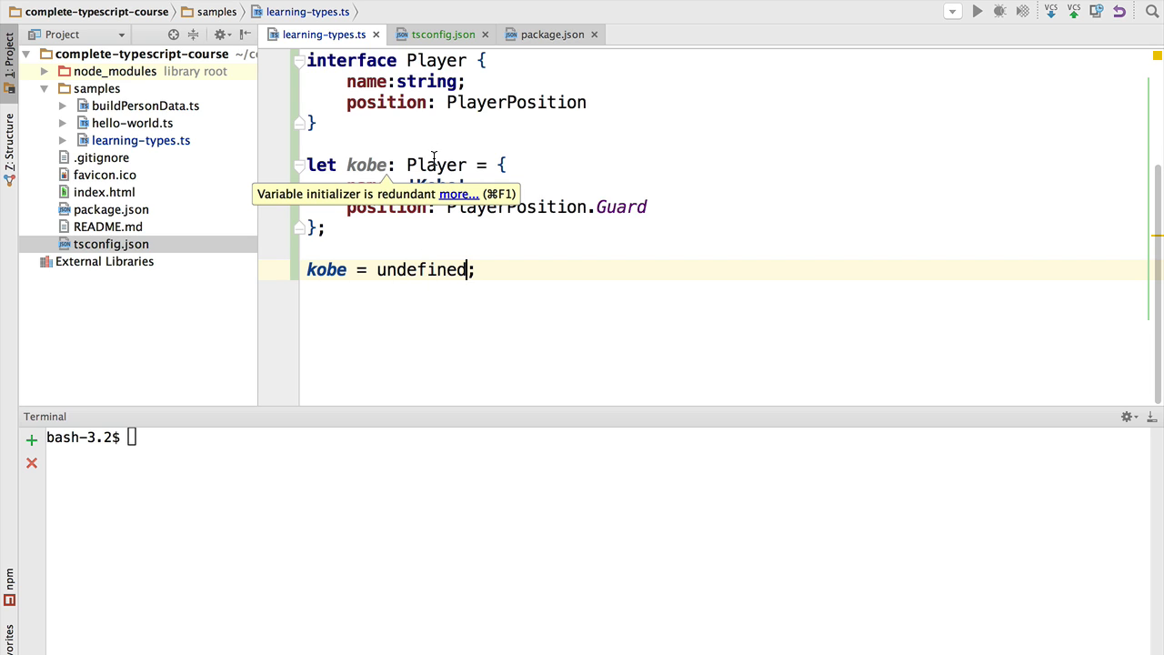
left_click(444, 35)
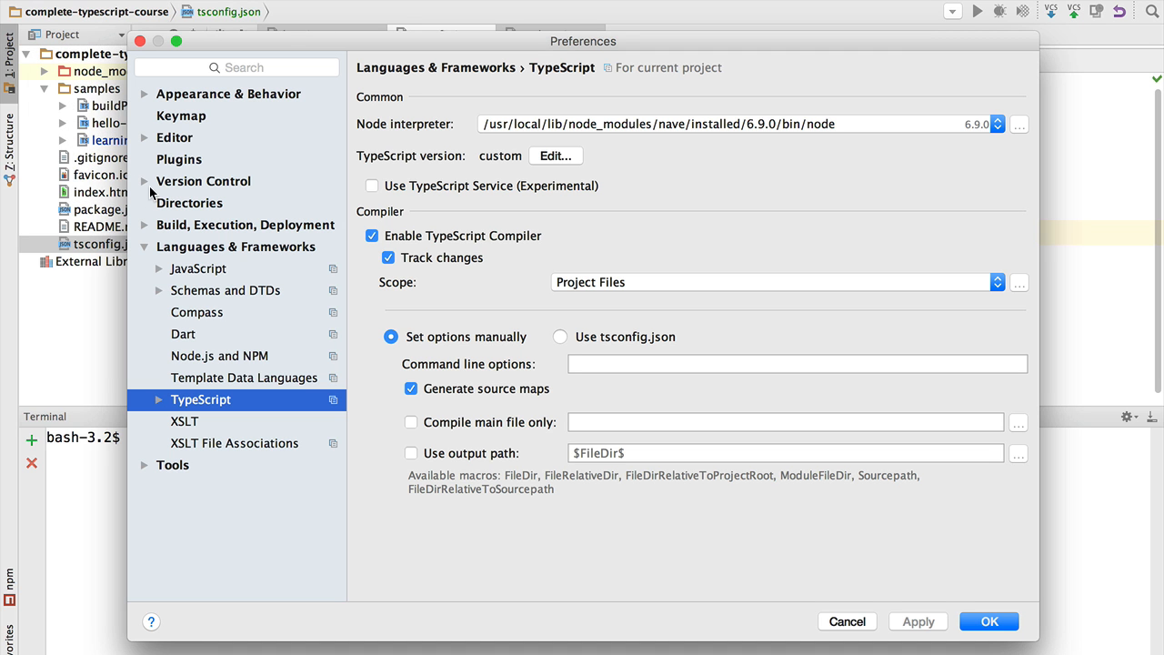
Set the TypeScript compiler to use tsconfig.json and confirm the preferences
left_click(560, 337)
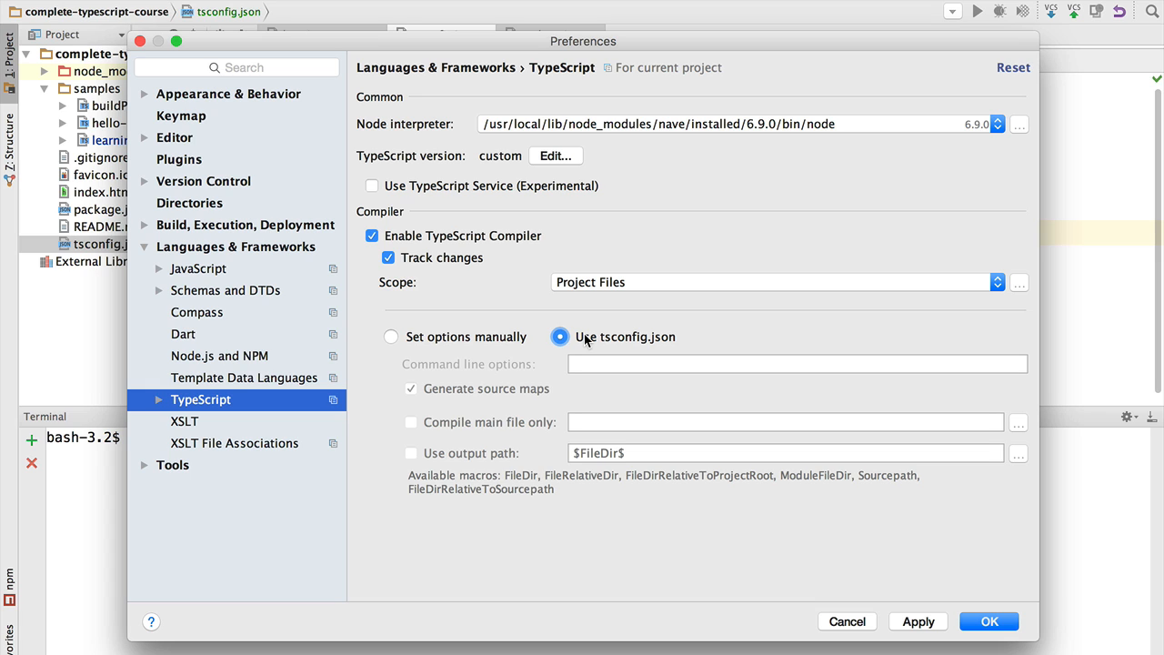
mouse_move(80, 254)
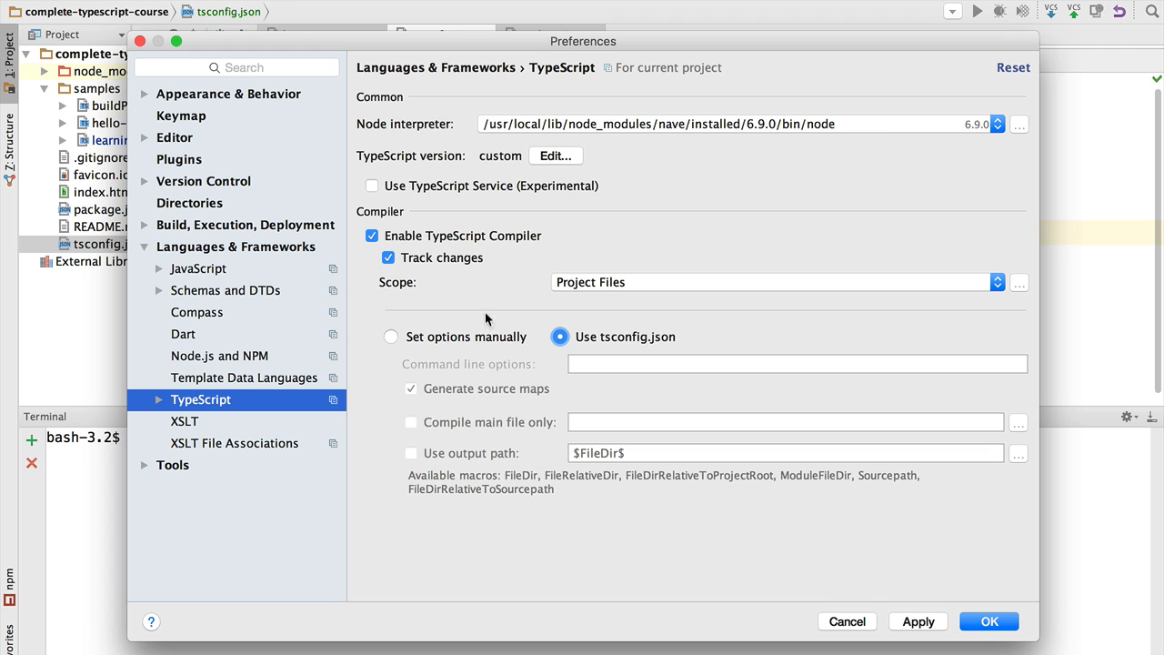
mouse_move(534, 331)
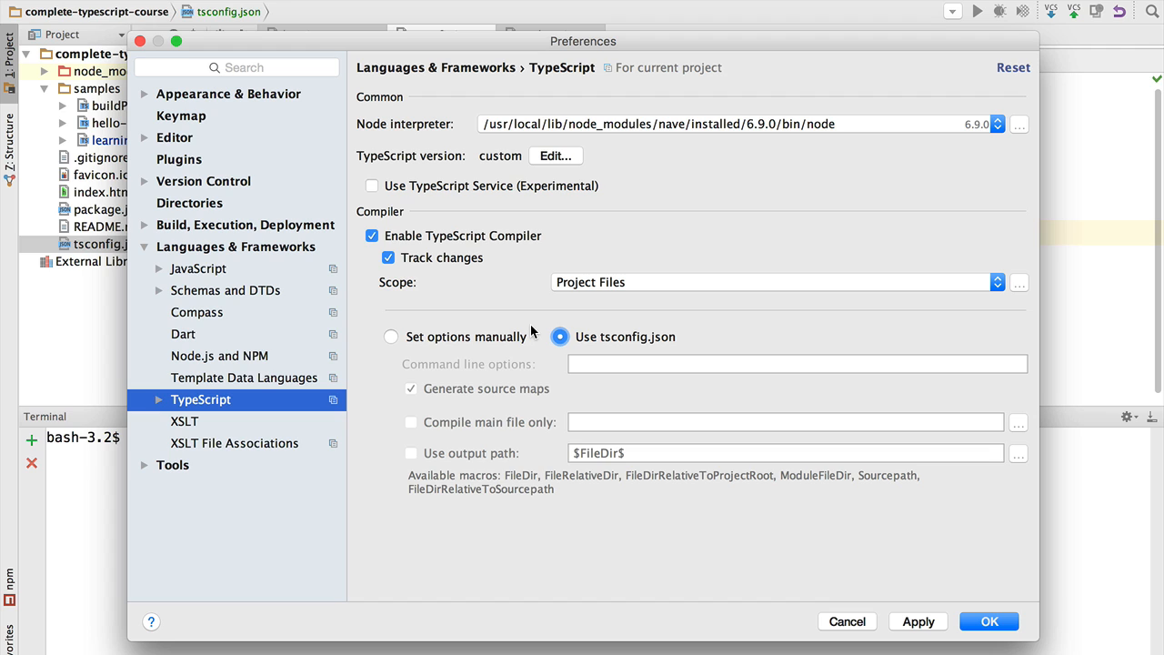
mouse_move(567, 329)
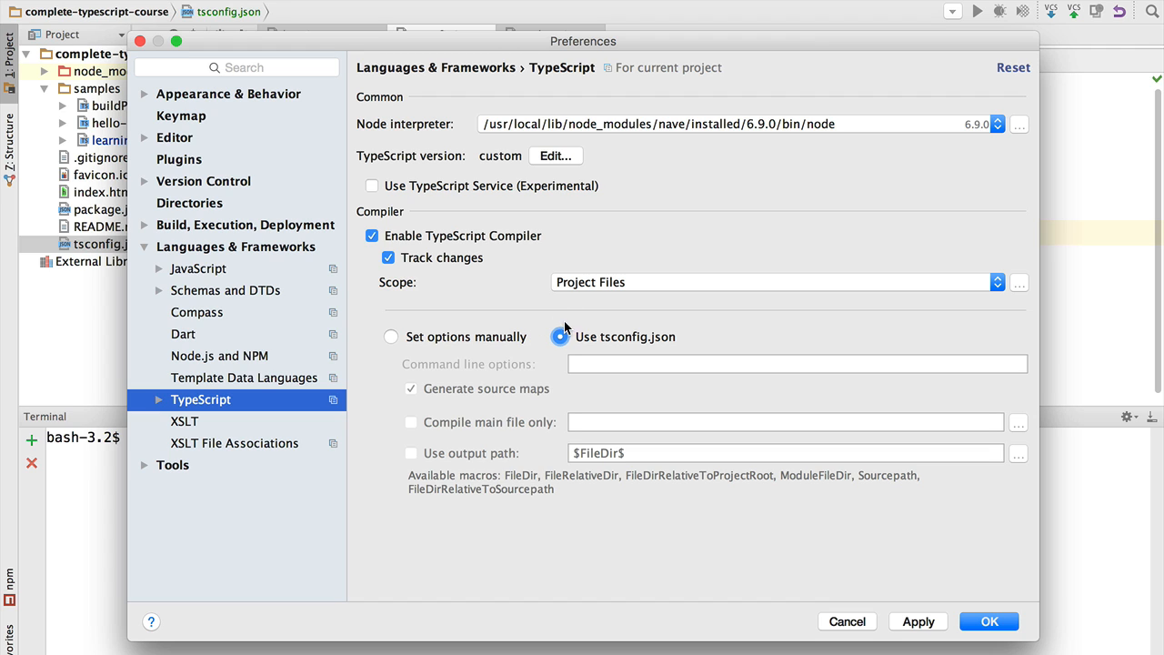
mouse_move(582, 342)
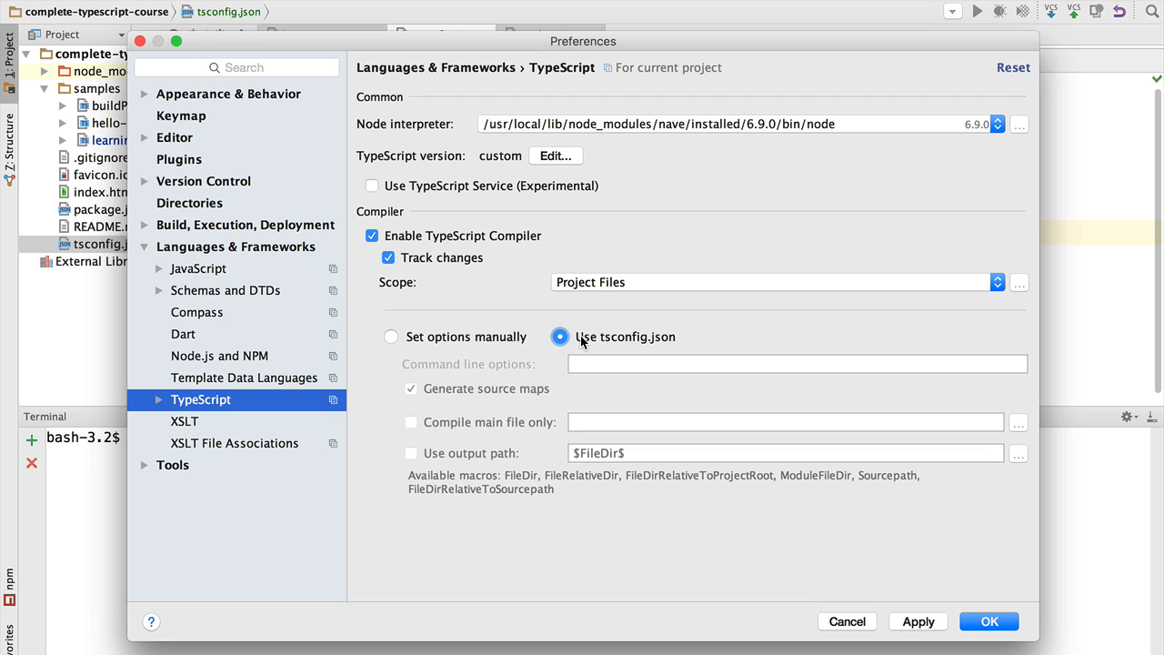
left_click(989, 622)
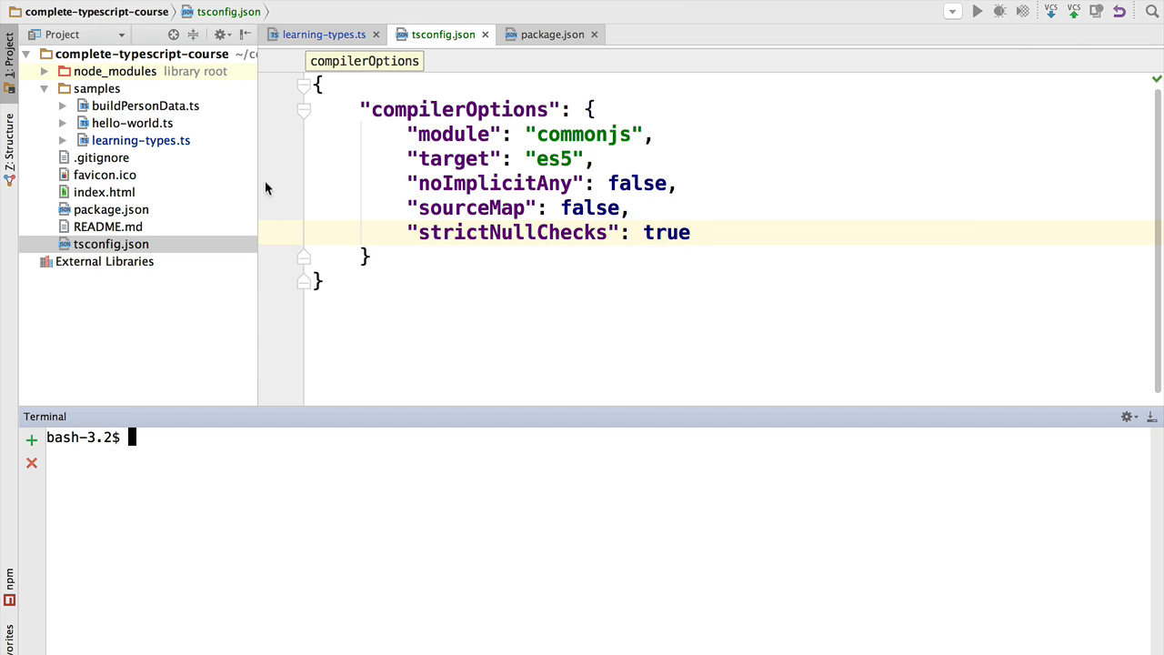
Show the TS2322 error that 'undefined' is not assignable to type 'Player' for kobe
left_click(323, 35)
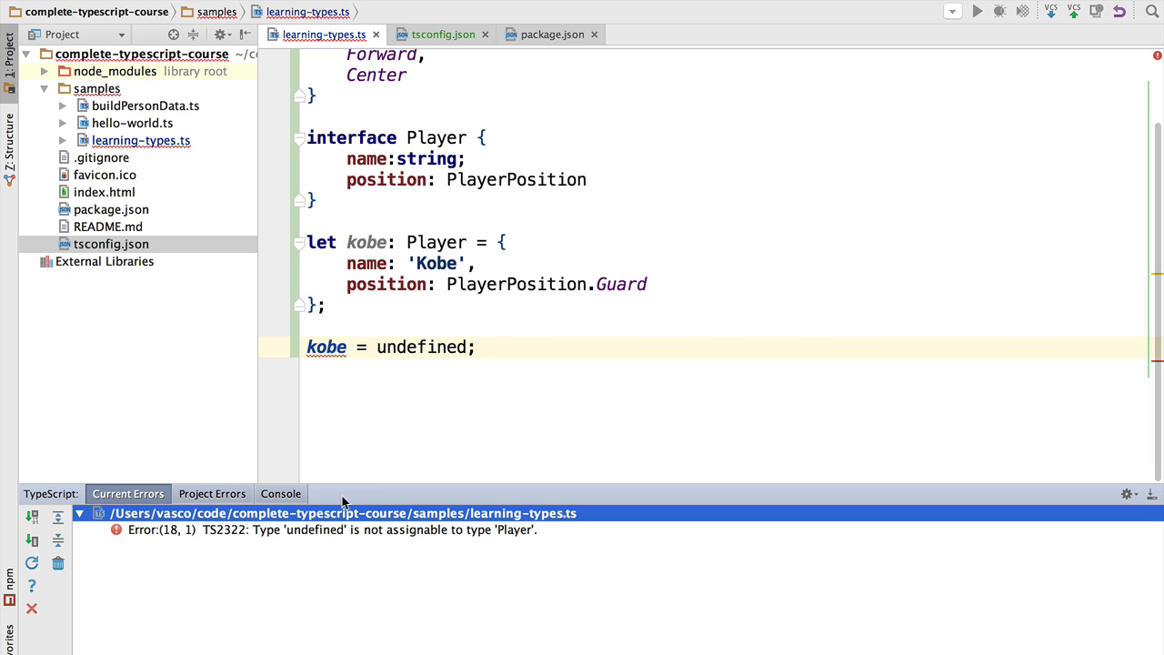
left_click(331, 529)
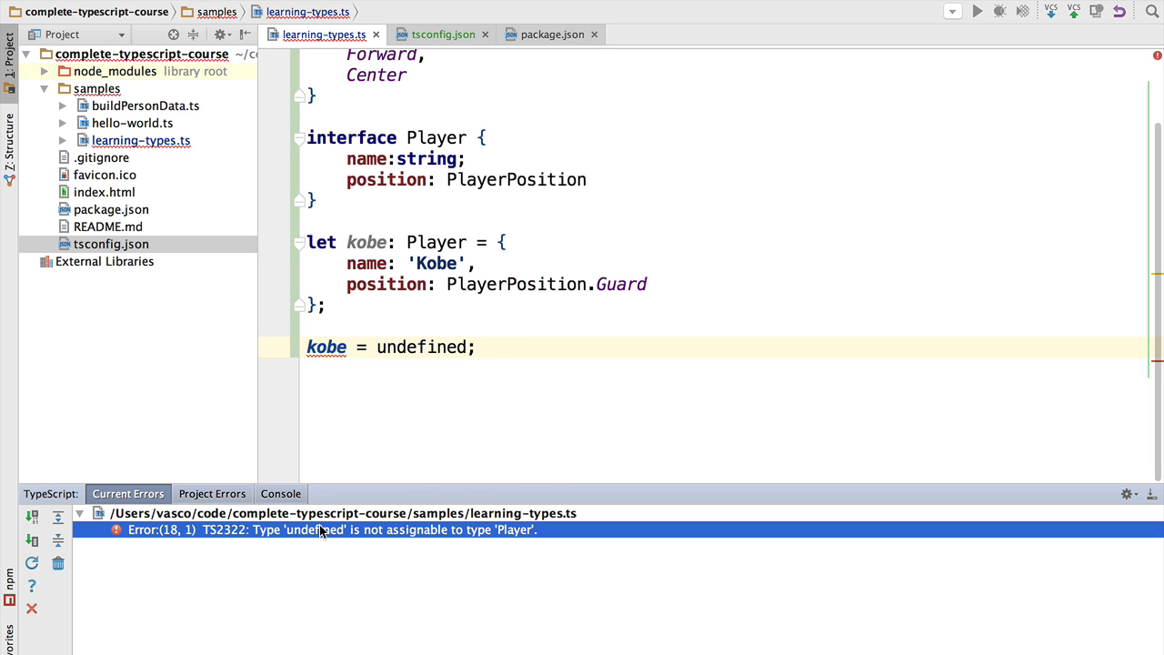
mouse_move(326, 345)
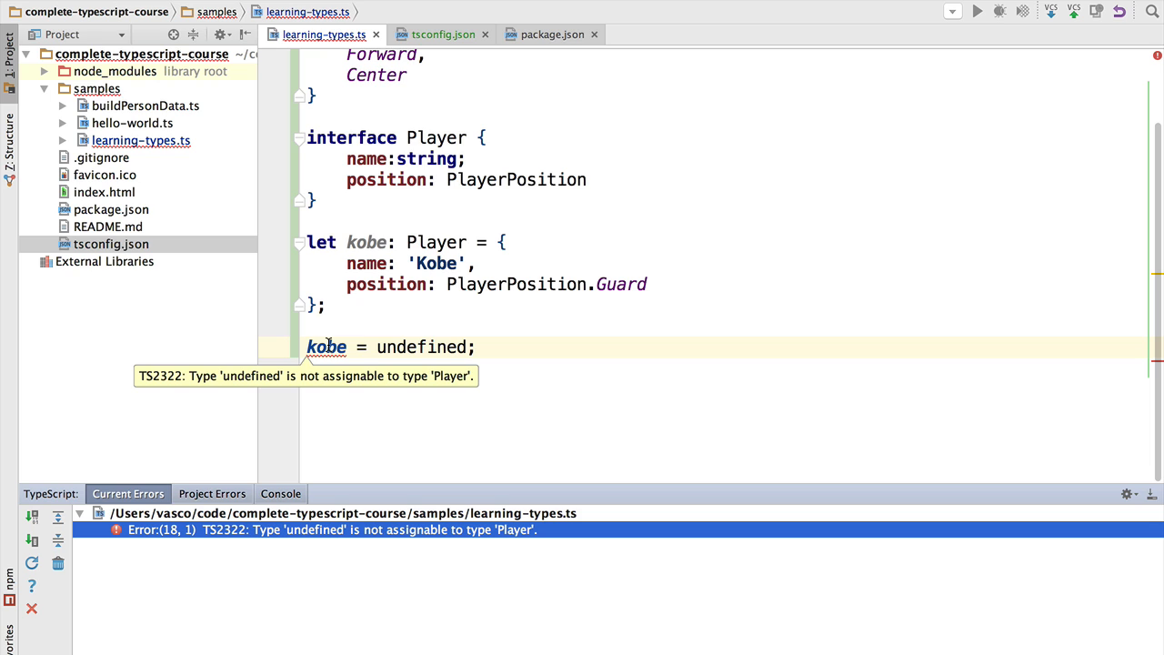
Replace undefined with null in kobe's assignment, still giving a TS2322 error
double_click(422, 345)
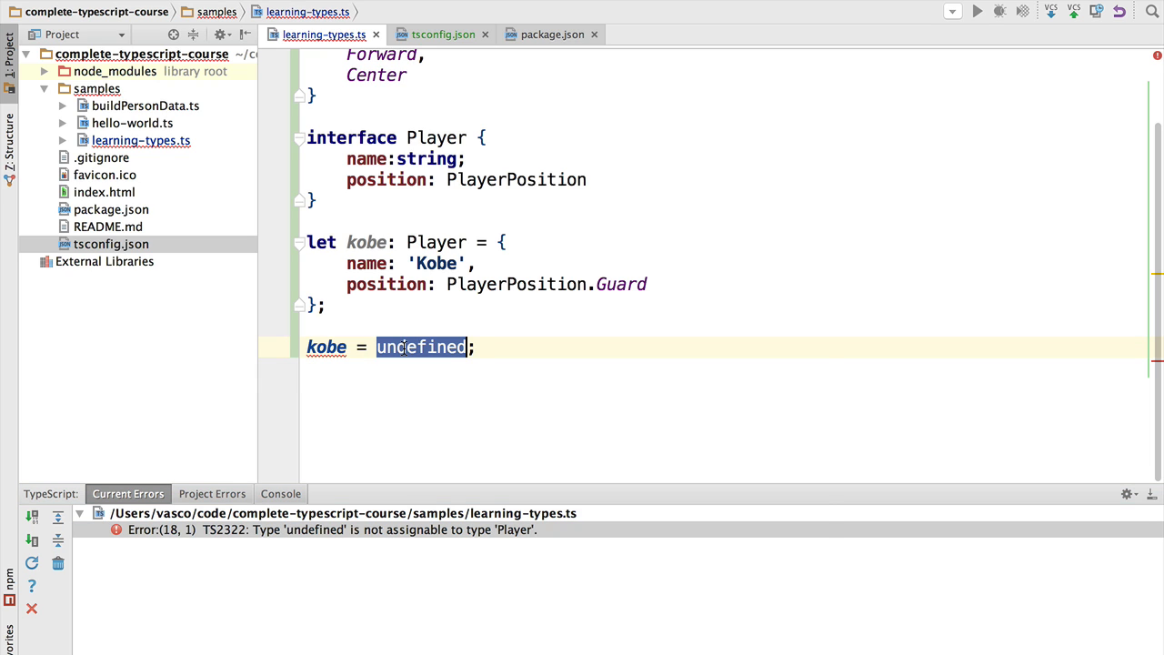
type("null")
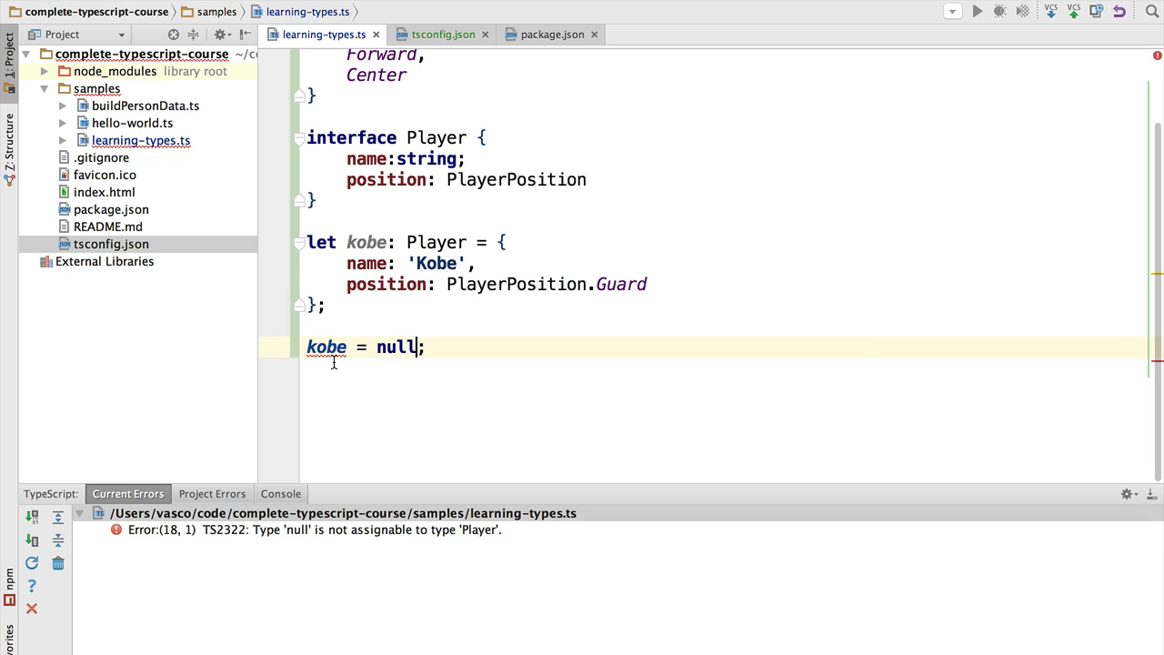
mouse_move(325, 345)
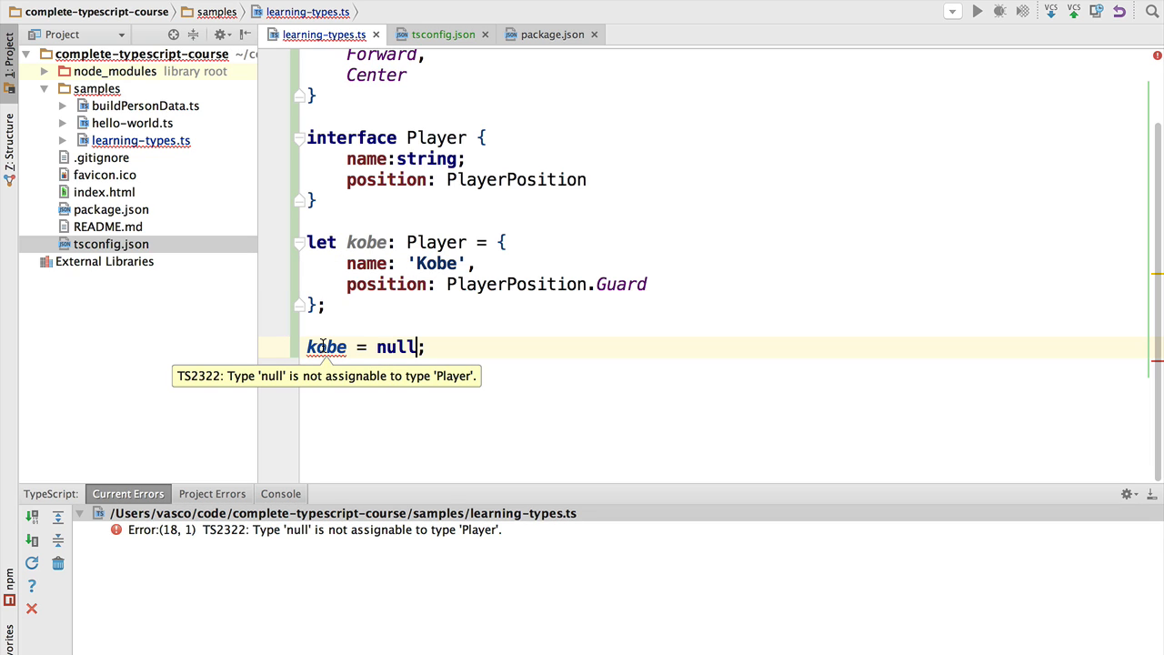
mouse_move(426, 228)
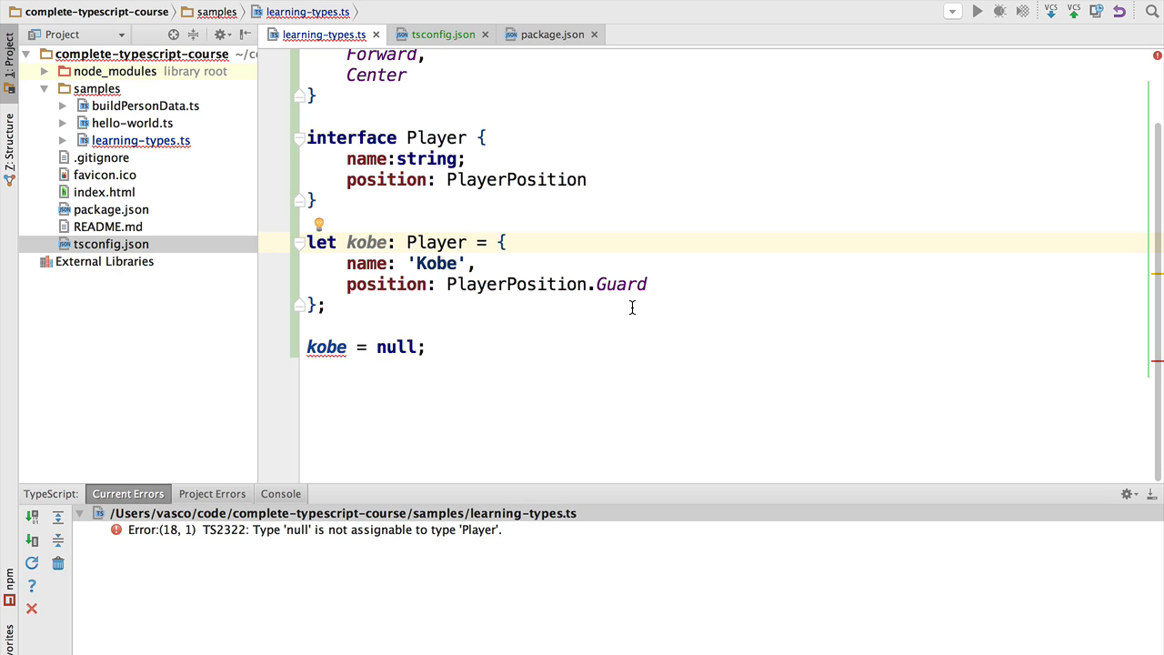
mouse_move(458, 60)
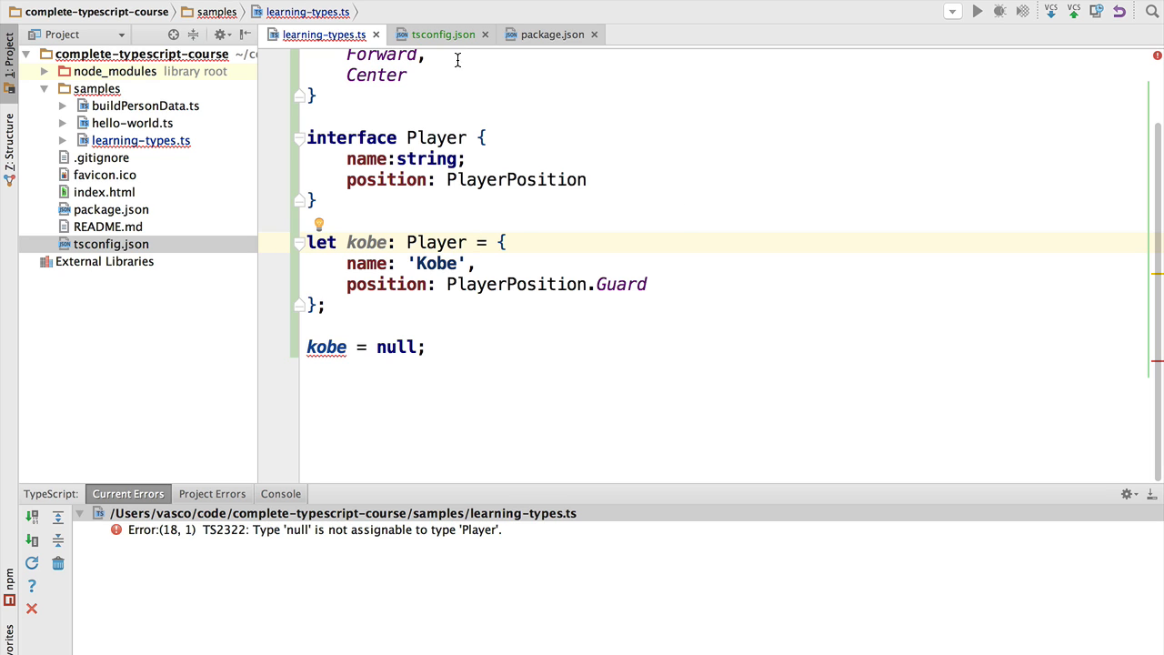
left_click(444, 35)
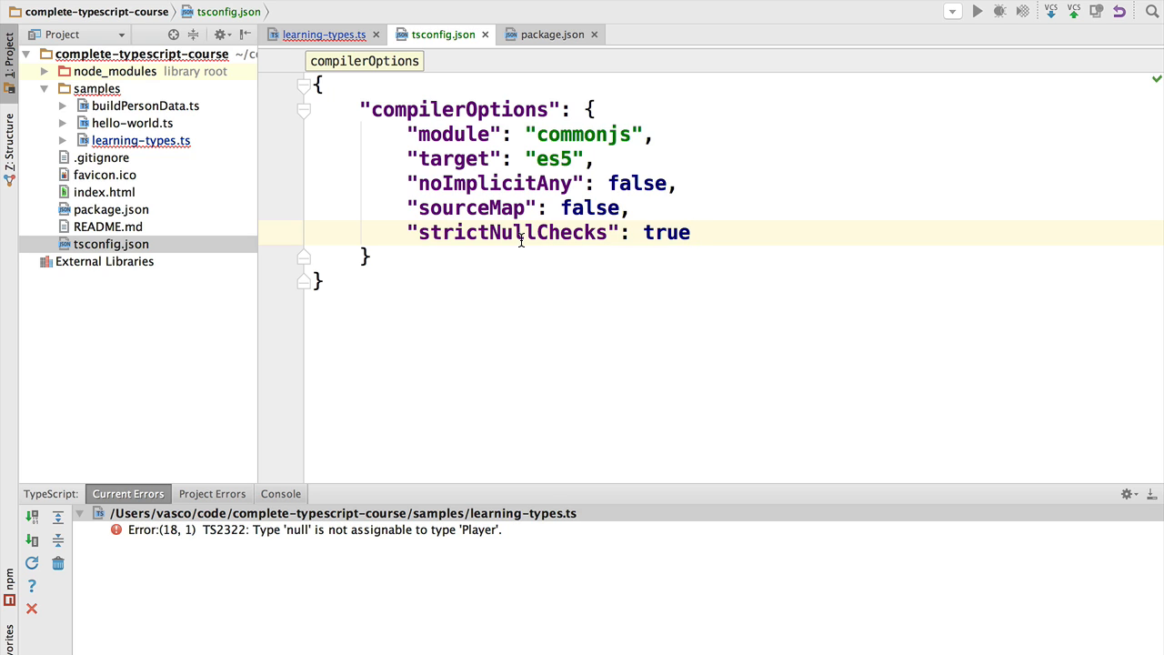
left_click(691, 233)
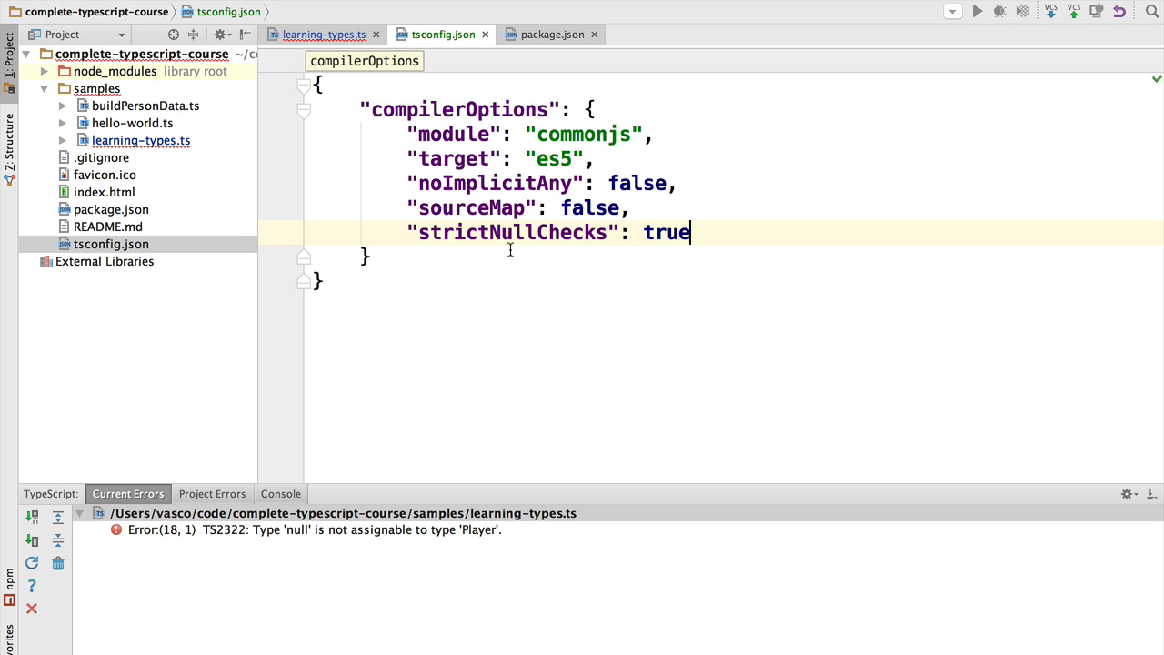
mouse_move(505, 256)
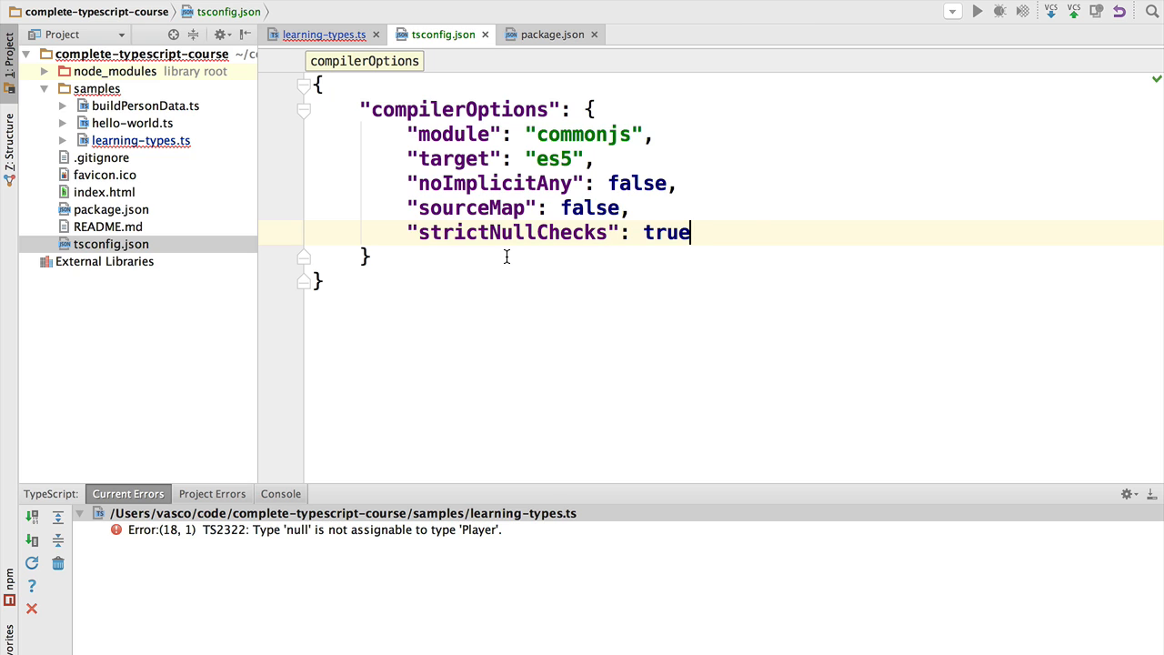
double_click(513, 233)
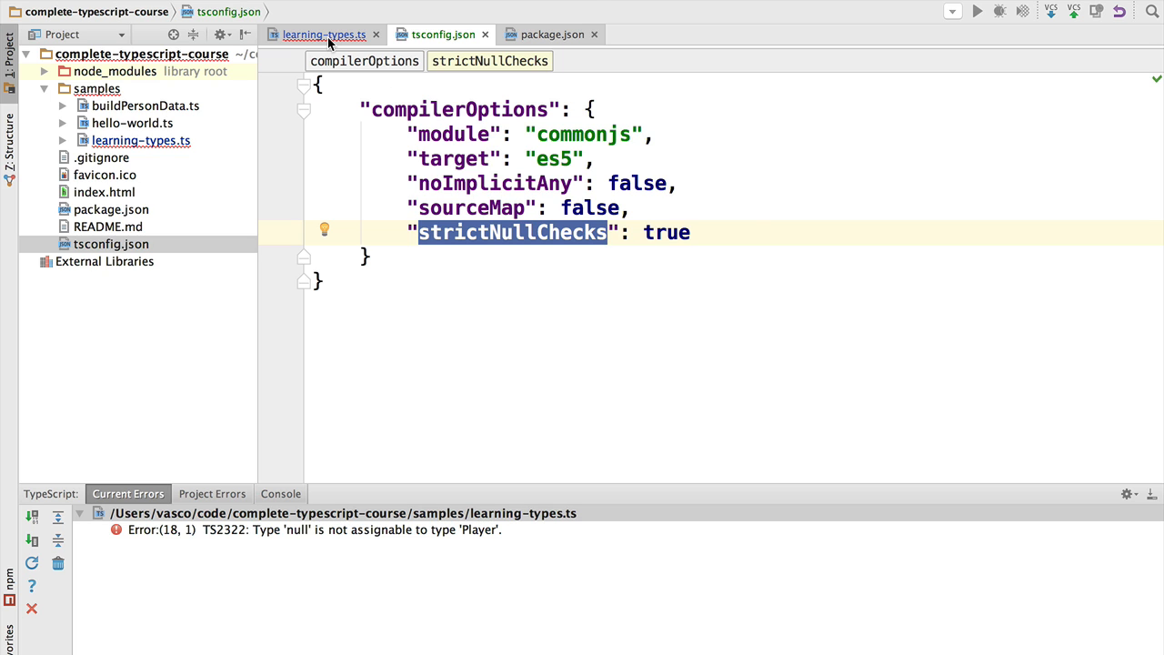
left_click(324, 35)
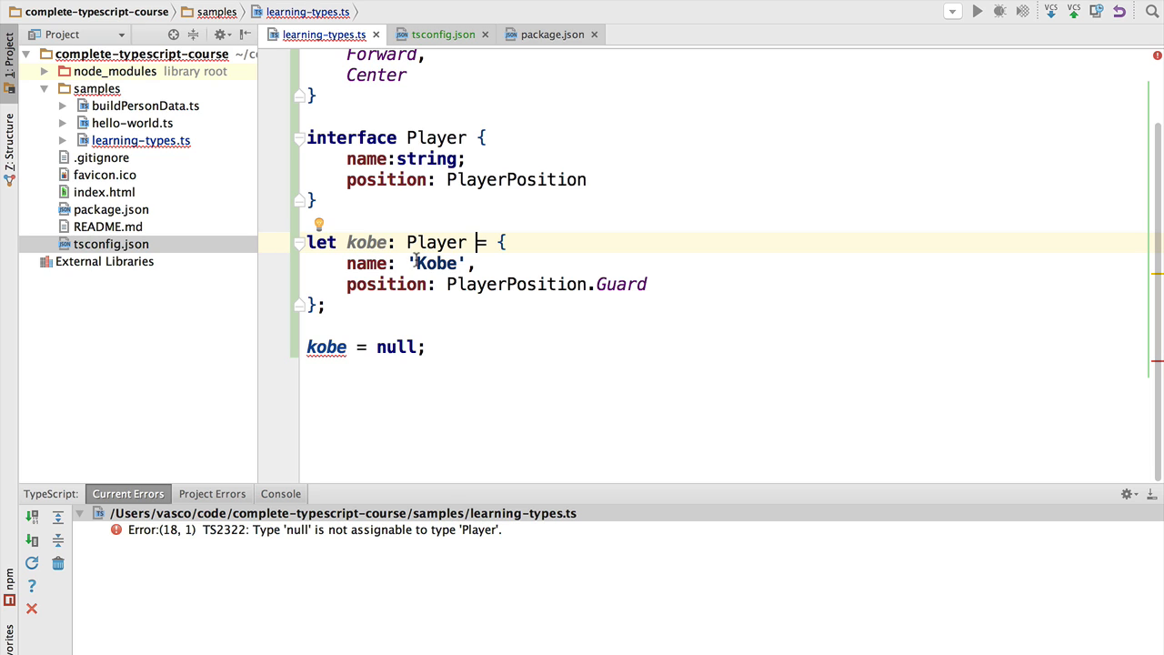
mouse_move(364, 240)
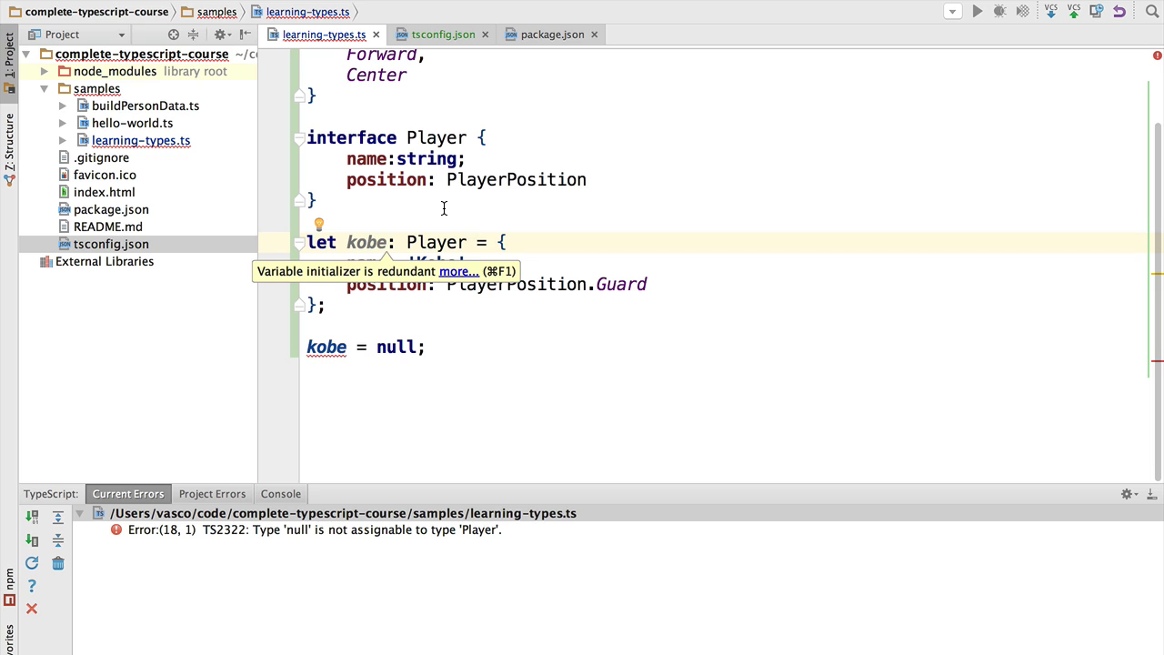
mouse_move(395, 222)
type("| null ")
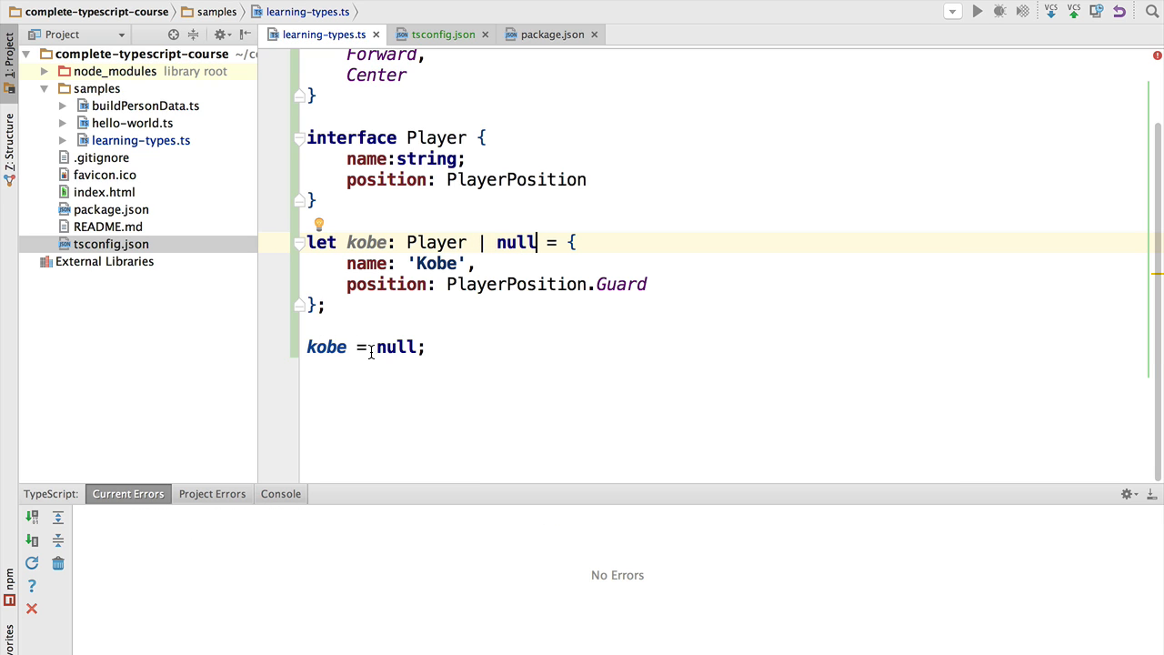
Change kobe's assigned value from null to undefined
type("u")
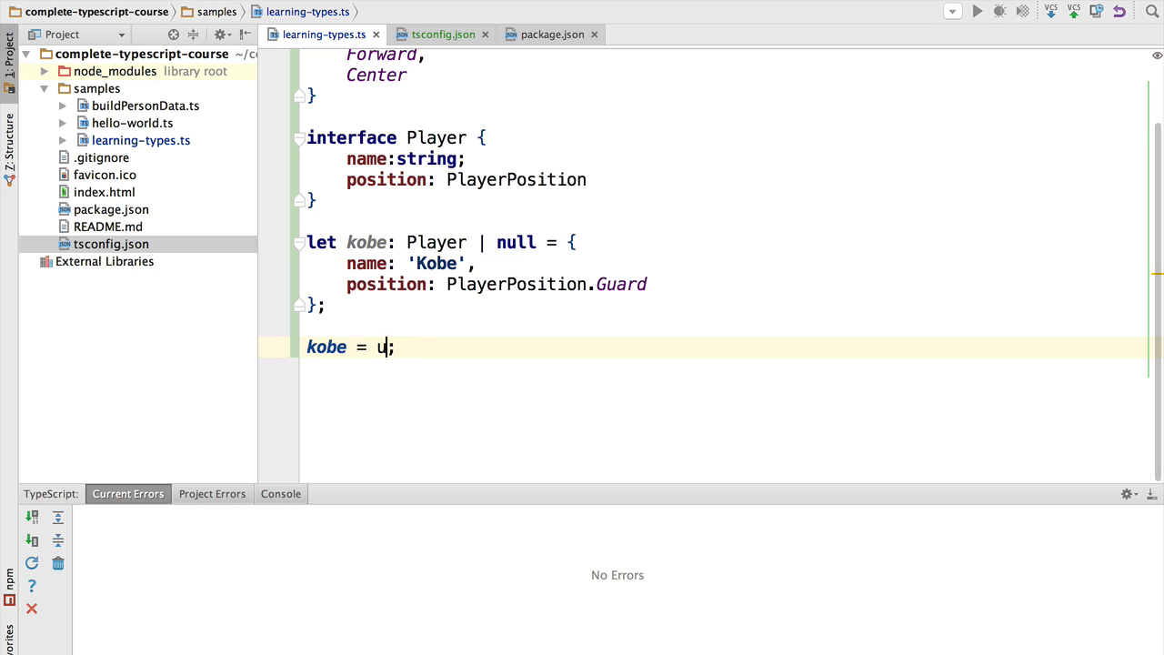
type("ndefined")
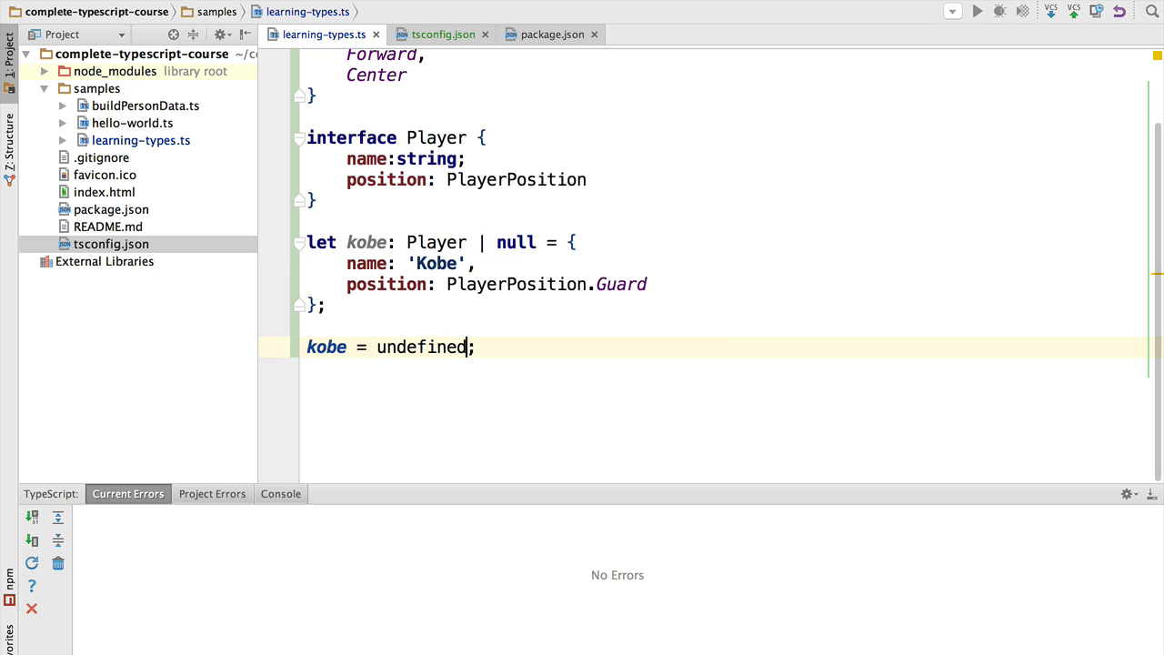
mouse_move(326, 346)
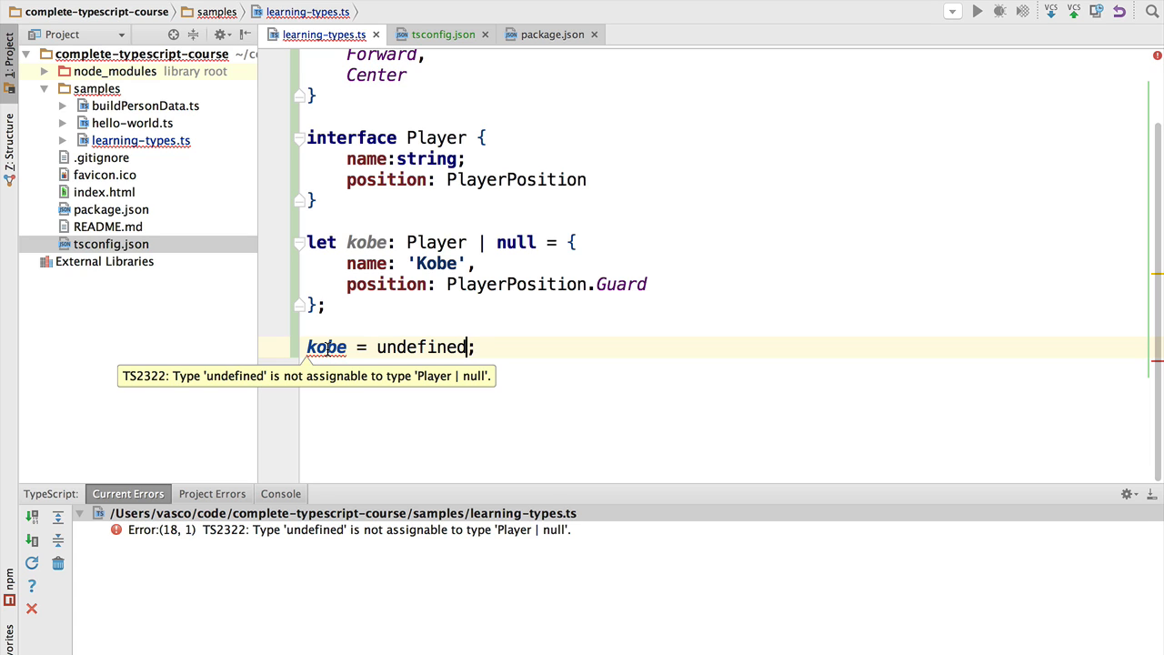
Widen kobe's type to Player | null | undefined so the error clears
left_click(538, 242)
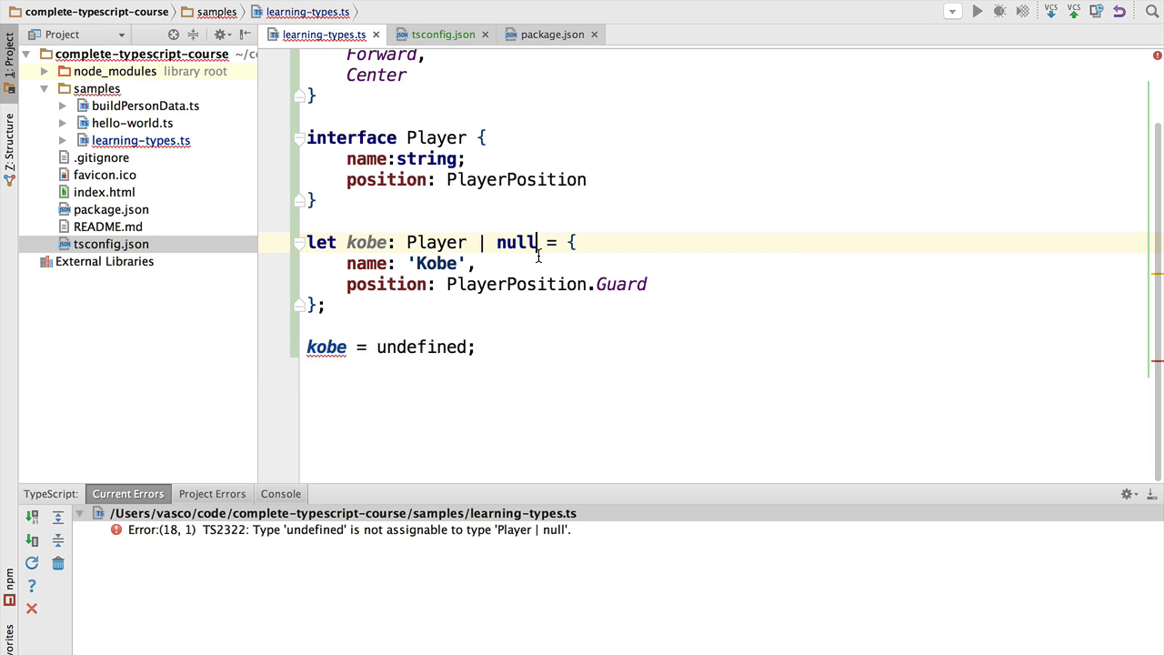
type("| und")
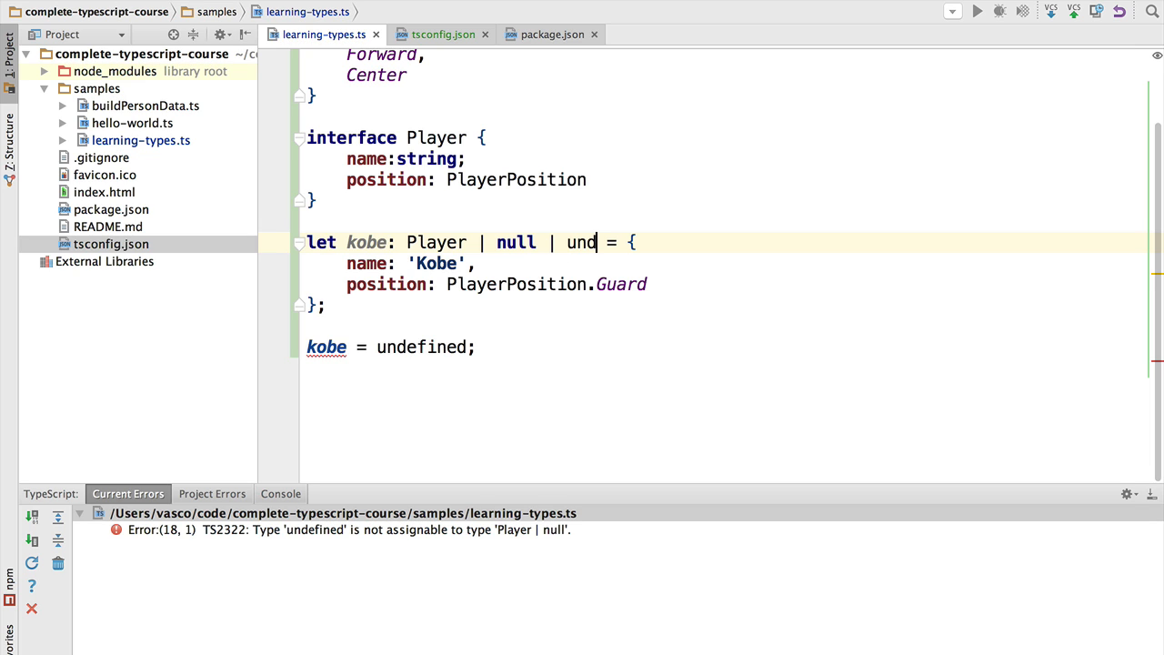
type("e")
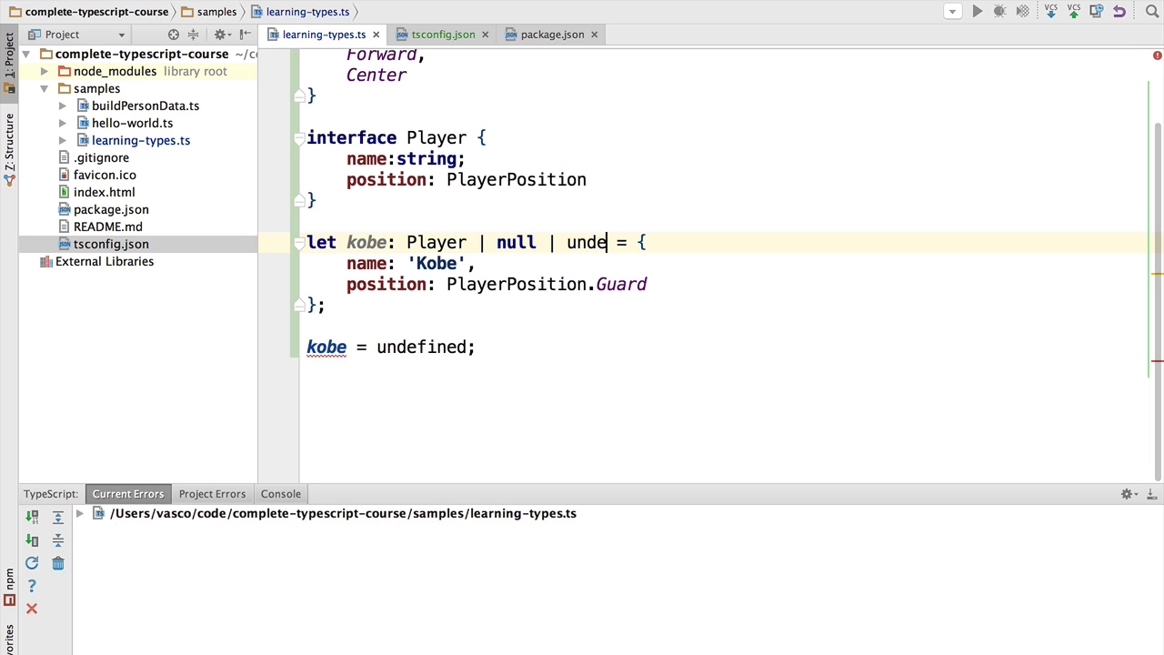
type("fined")
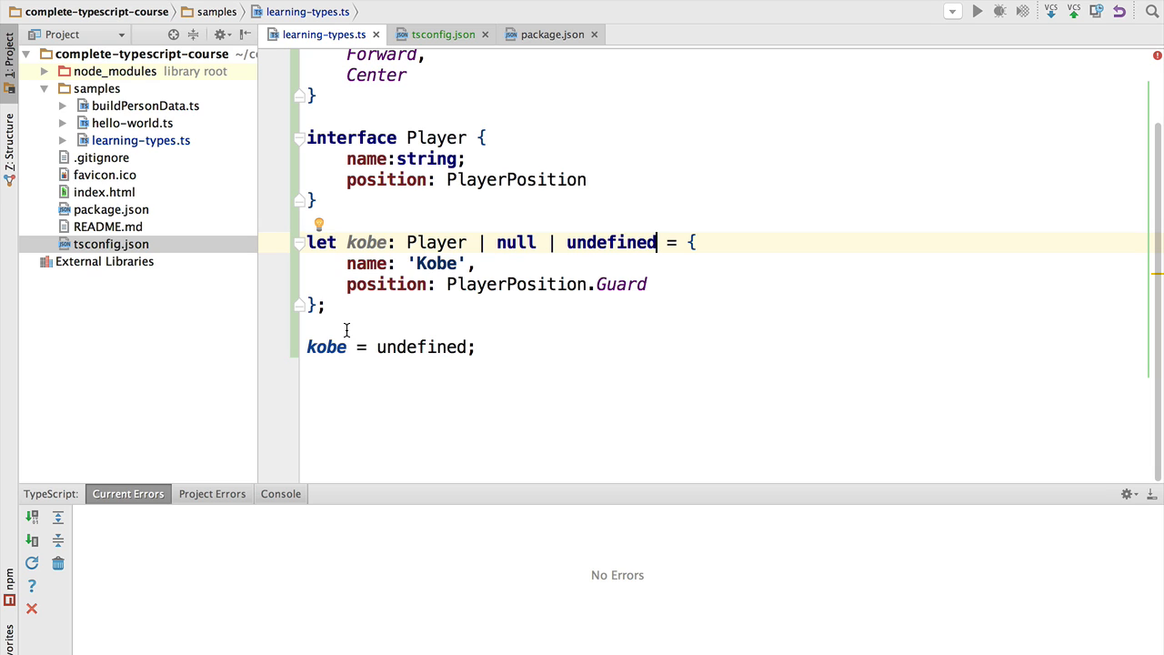
mouse_move(499, 296)
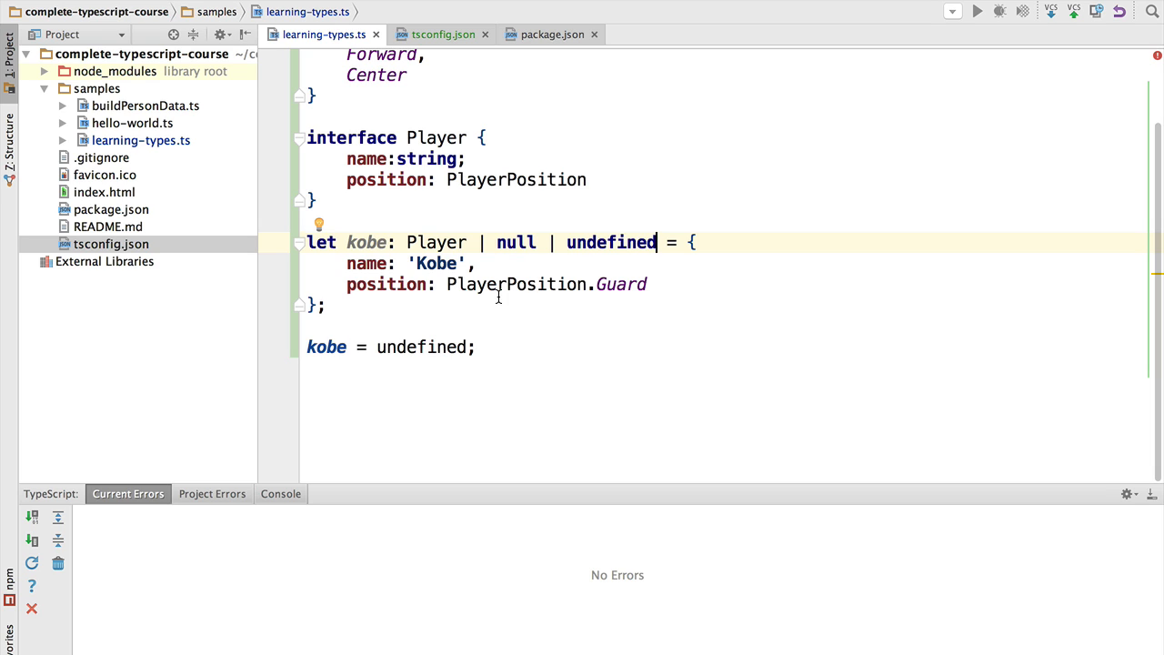
Trim '| null | undefined' from kobe's type, leaving plain Player
left_click_drag(480, 242, 656, 242)
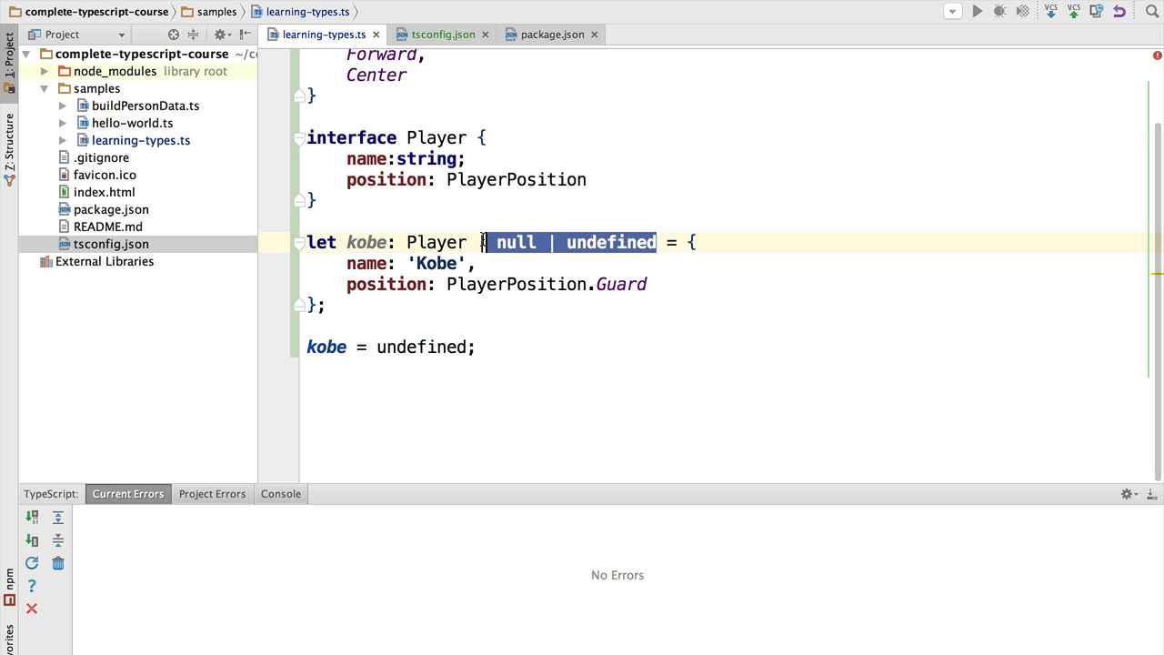
key("Delete")
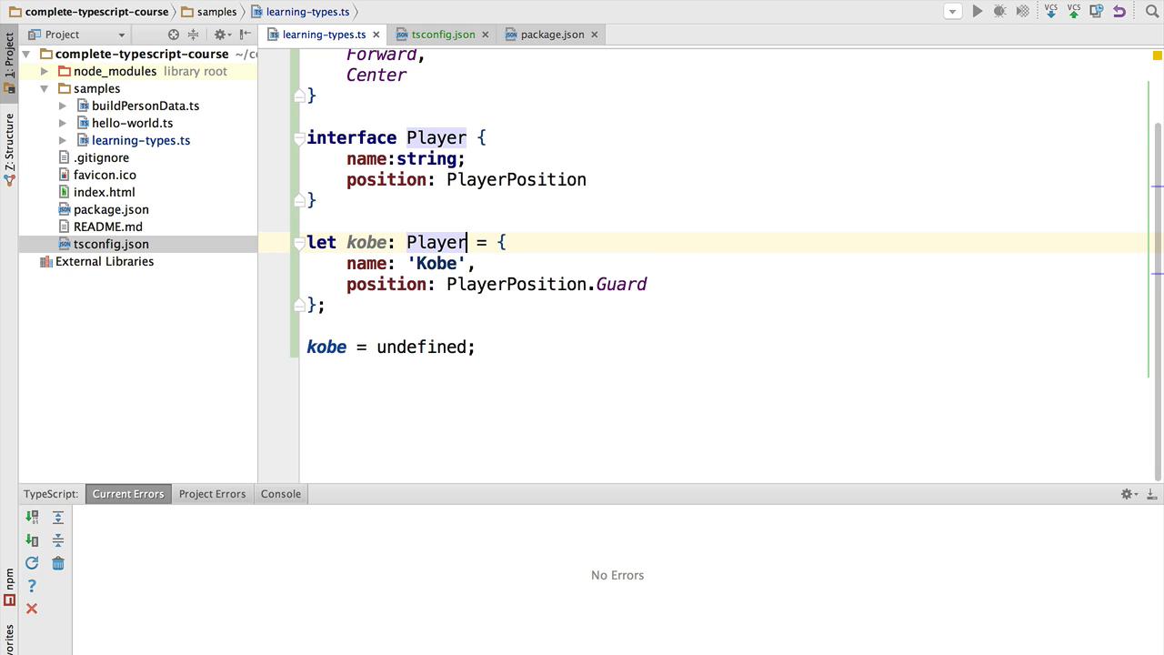